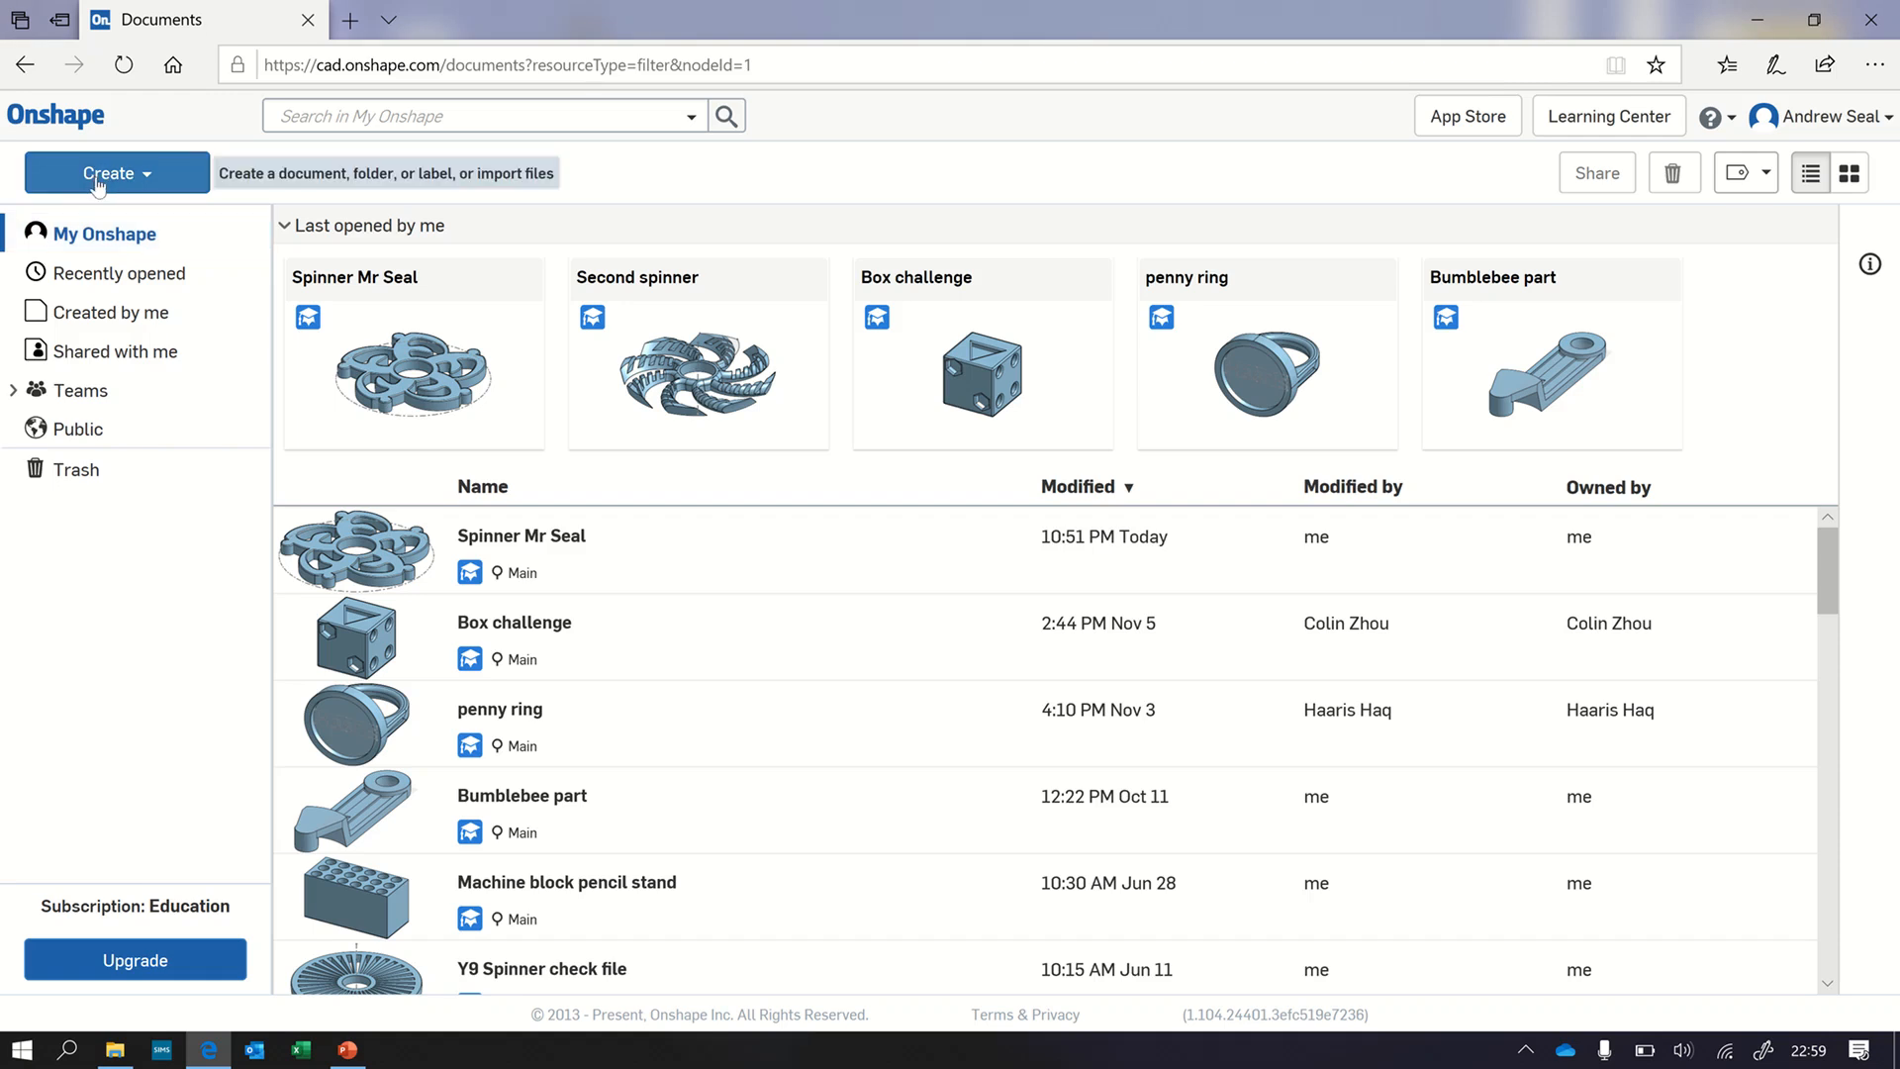
# Step: Create a new document named 'Your name Mr Seal Spinner' and open its empty Part Studio
pyautogui.click(115, 172)
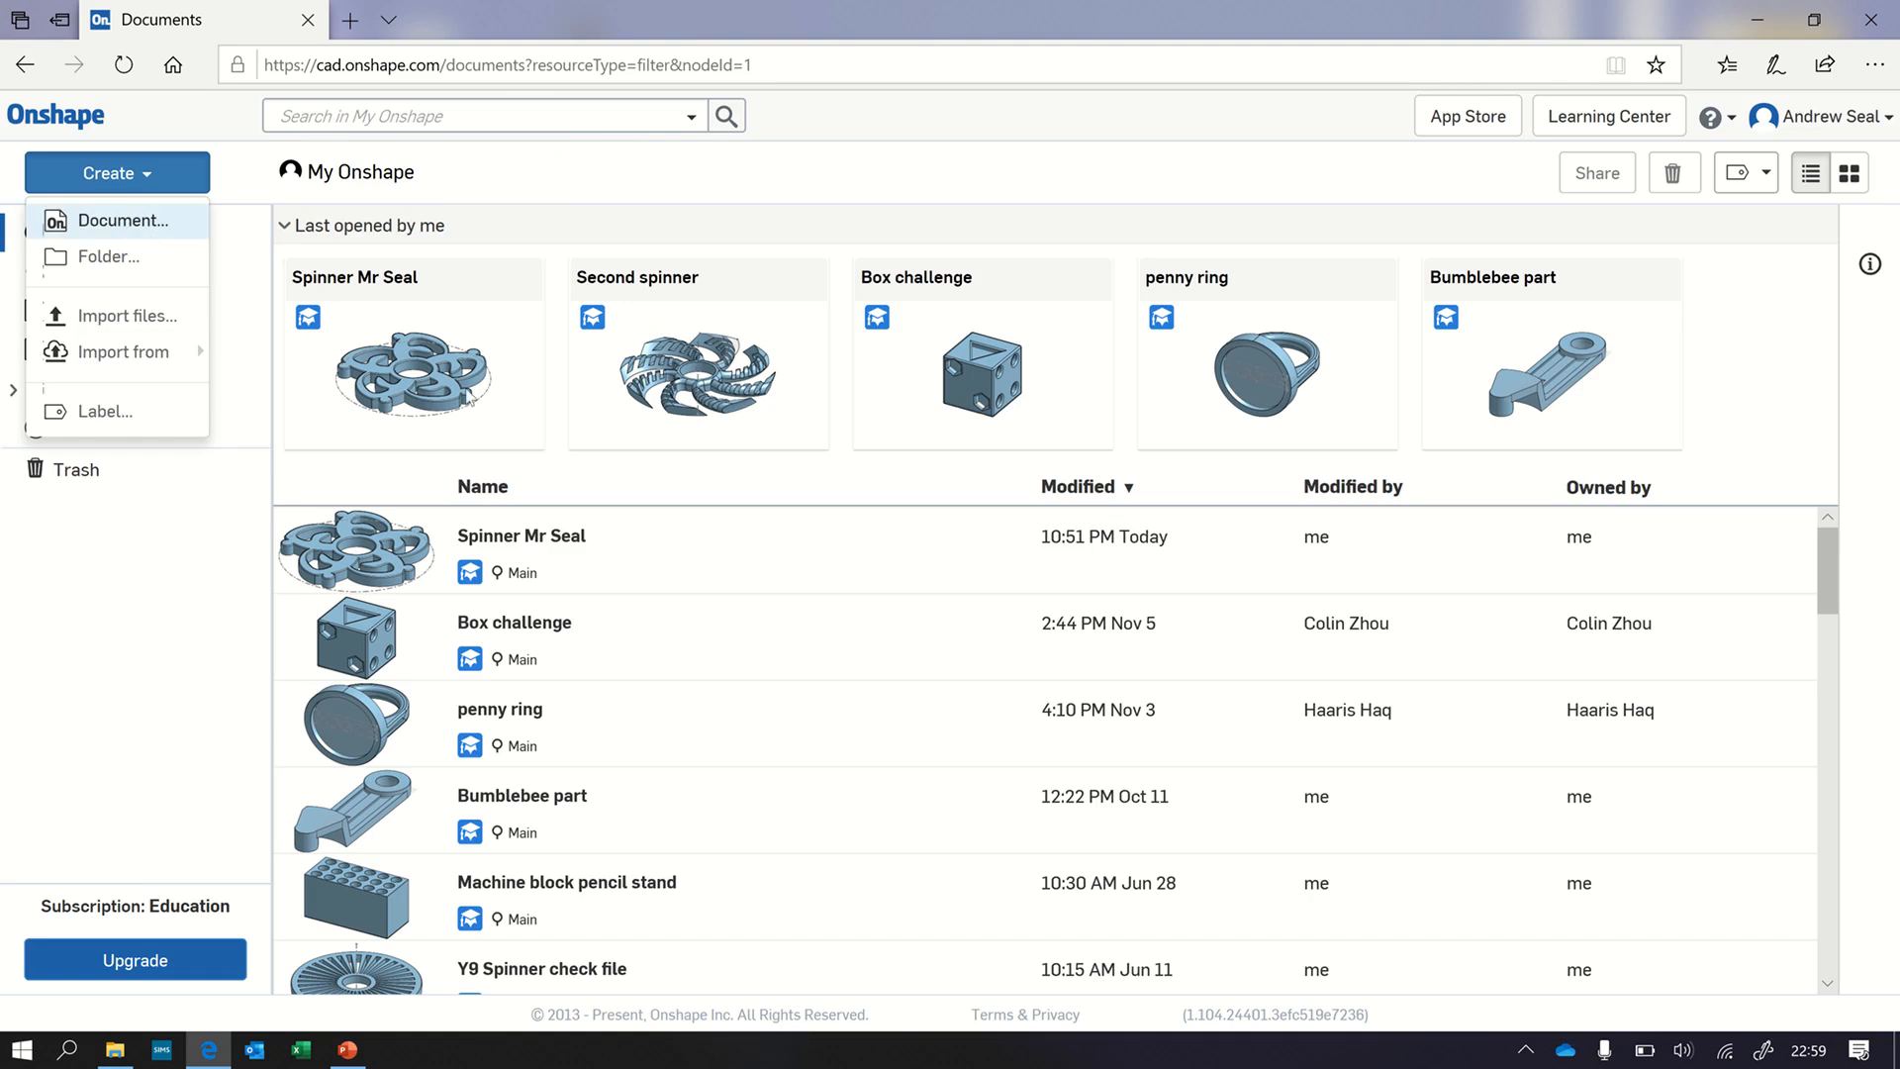
pyautogui.click(121, 219)
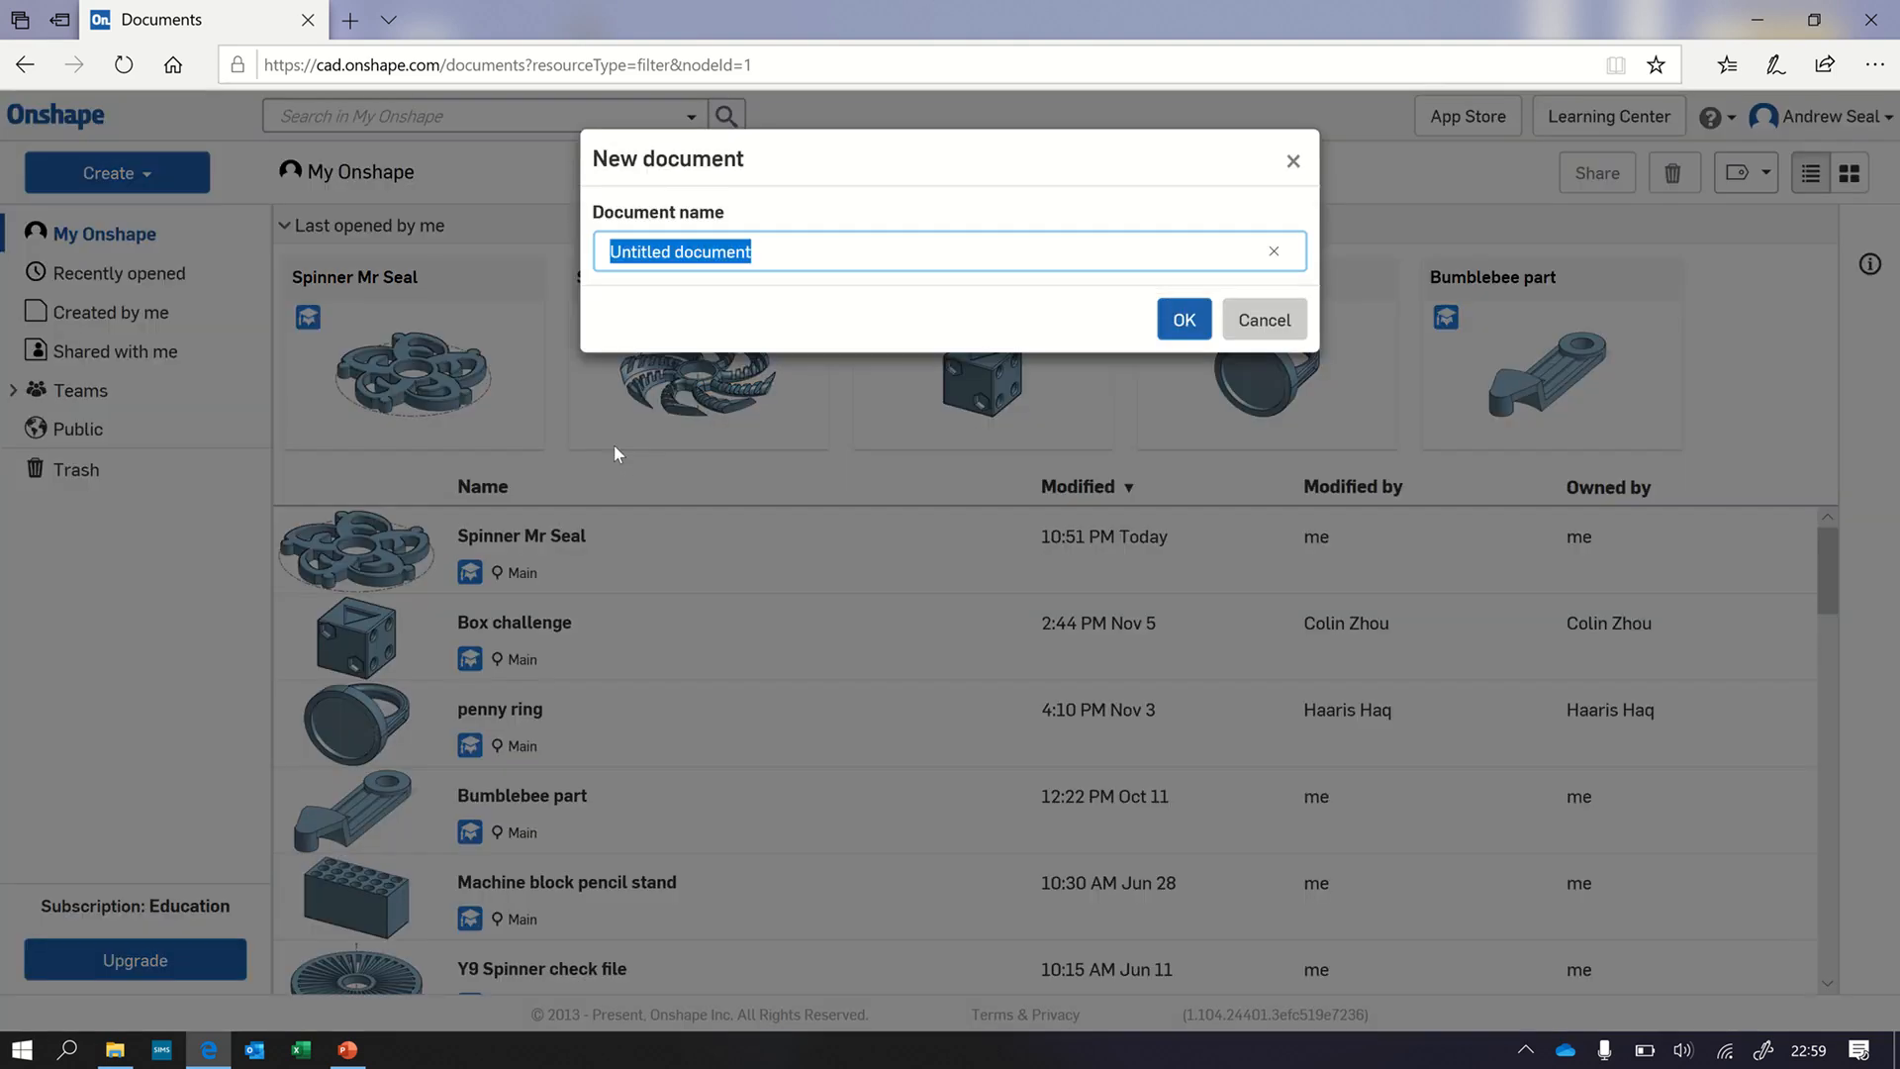
pyautogui.write('Your name Mr')
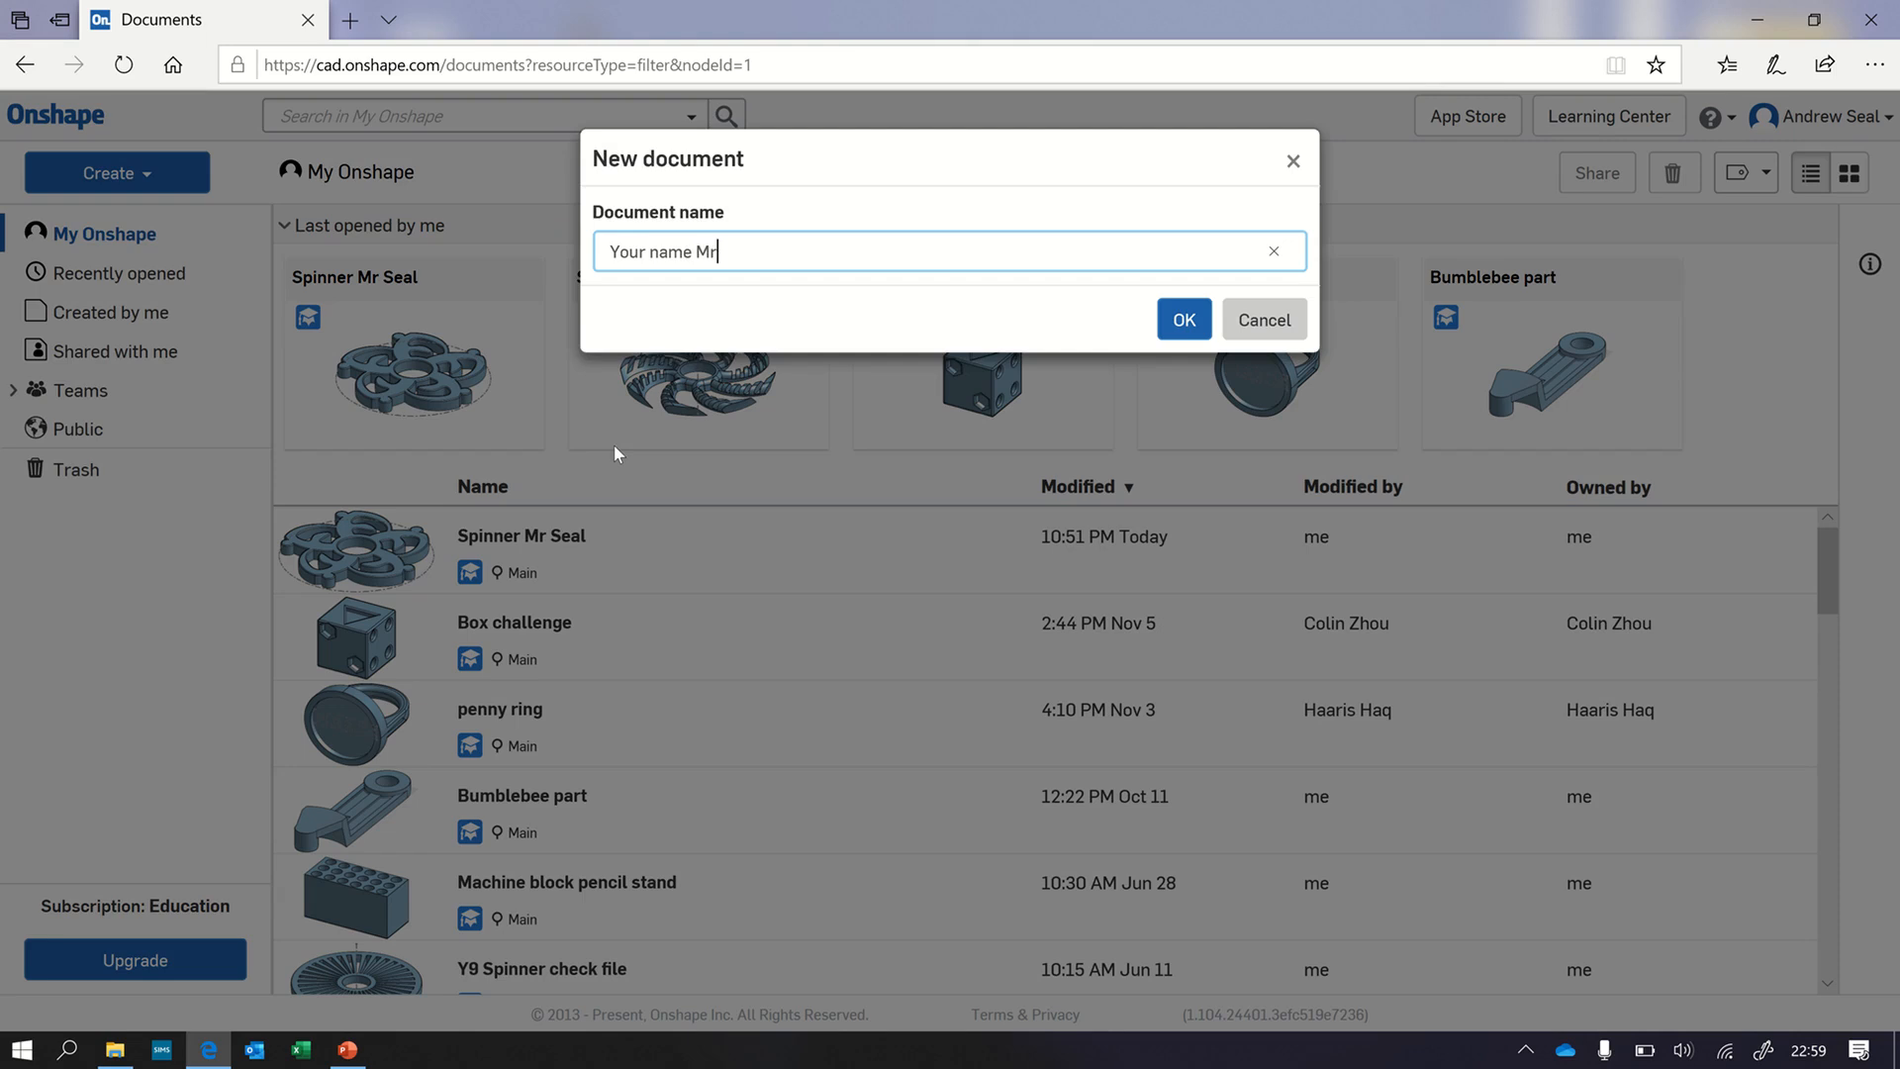
pyautogui.write('Seal Spinner')
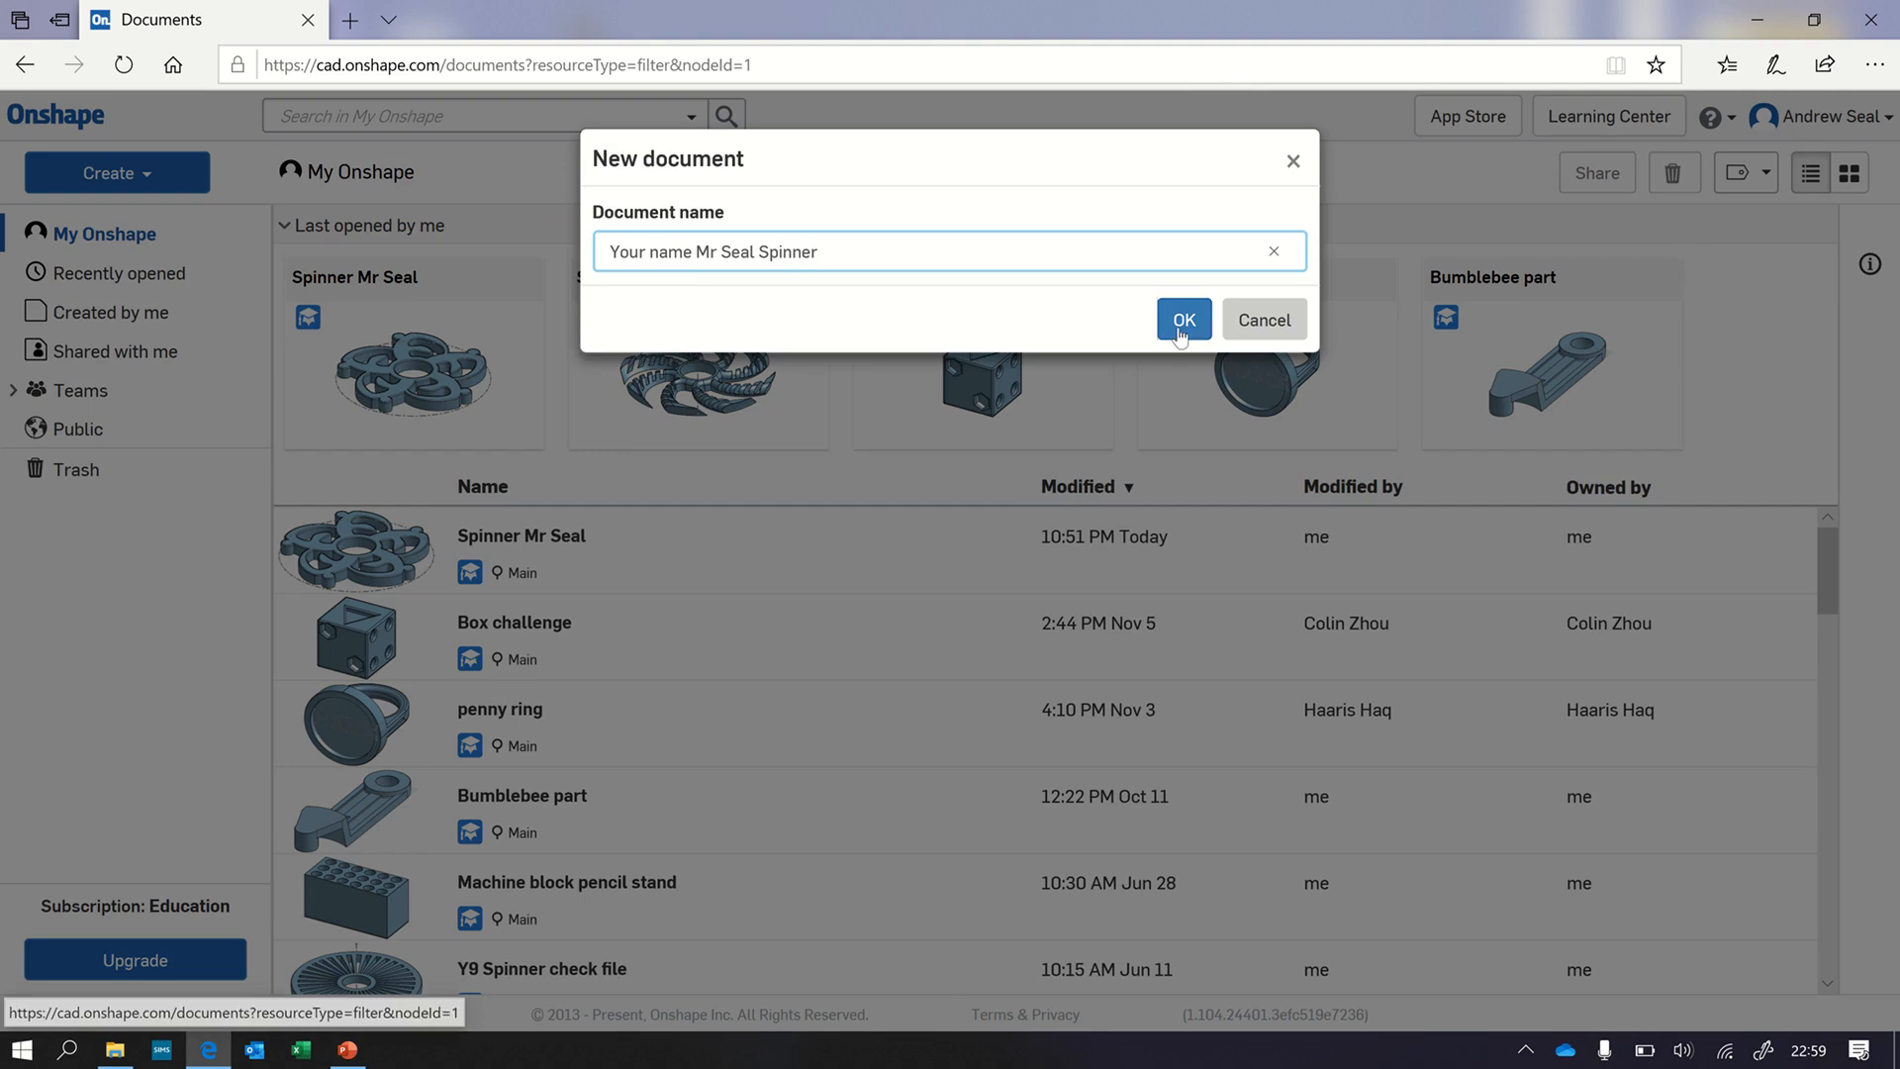
pyautogui.click(1182, 319)
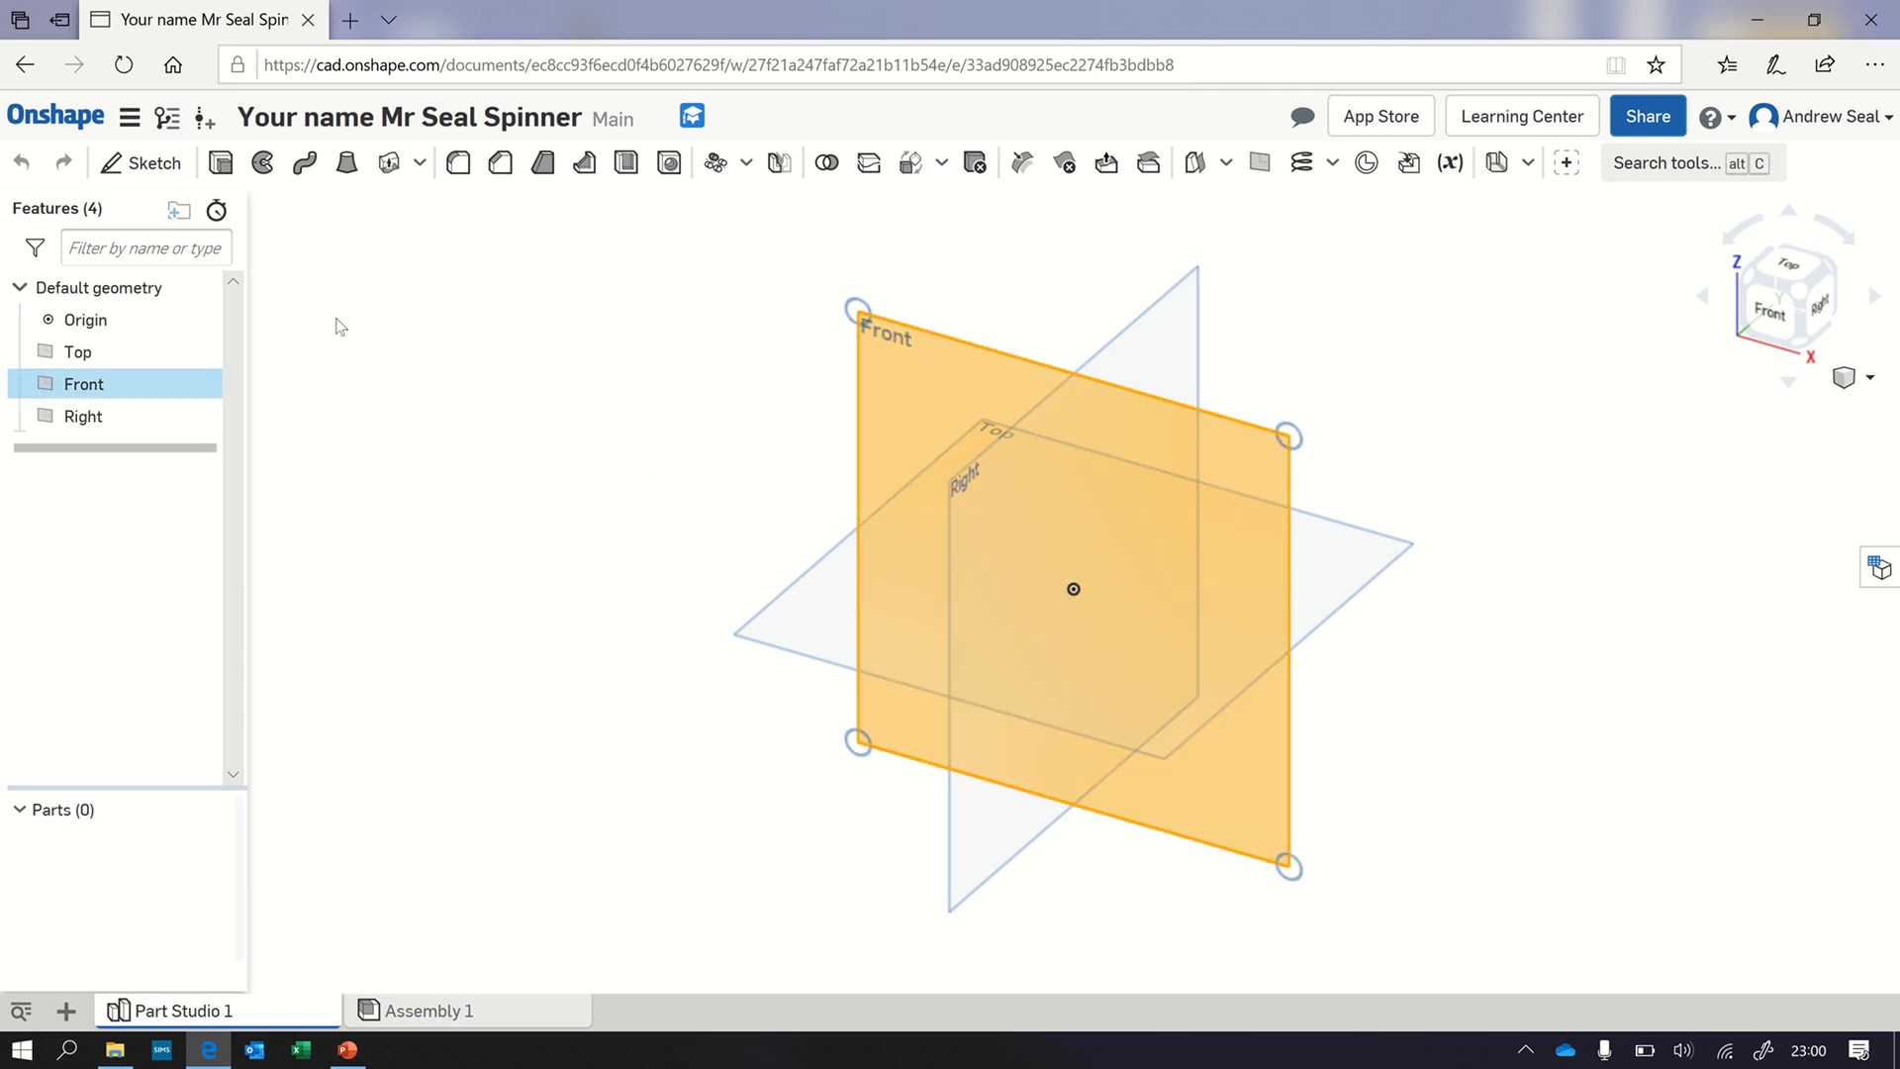
# Step: Draw a vertical construction line through the origin on the Front plane and finish Sketch 1
pyautogui.click(142, 163)
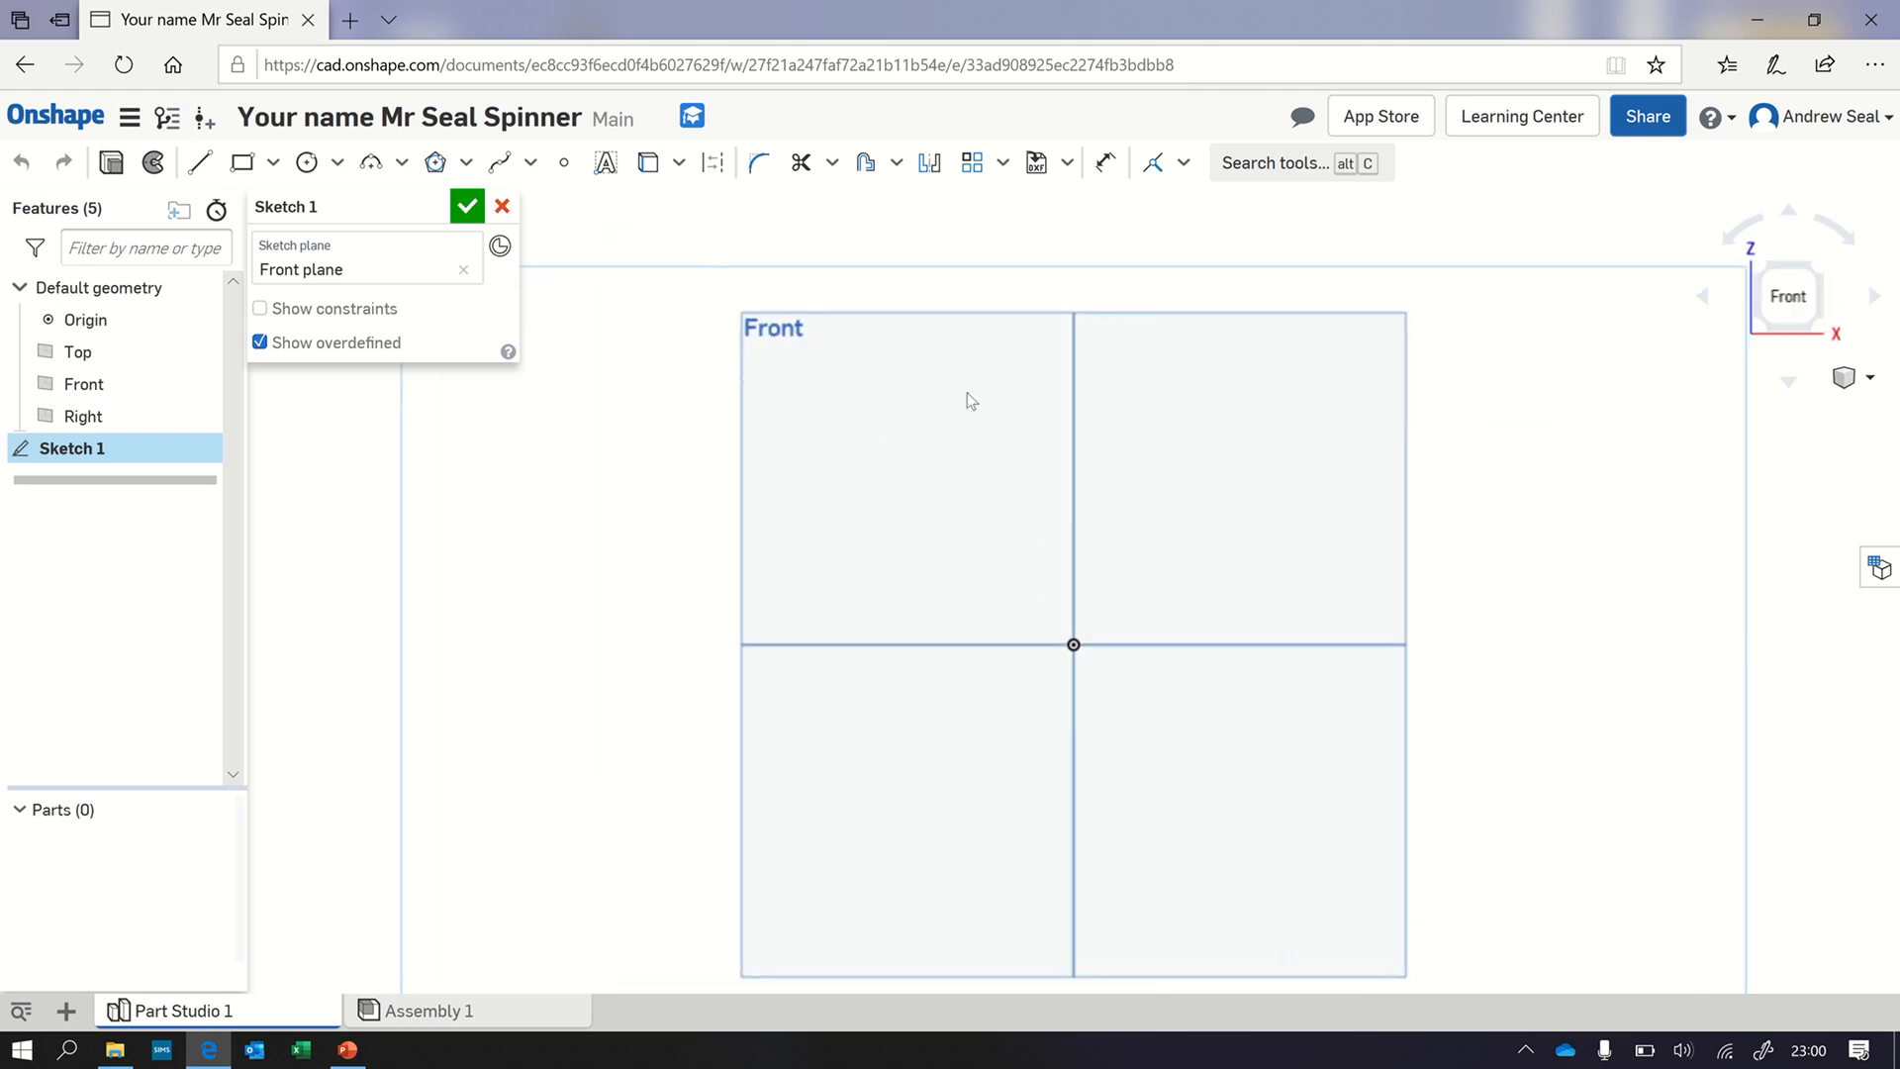
pyautogui.click(200, 162)
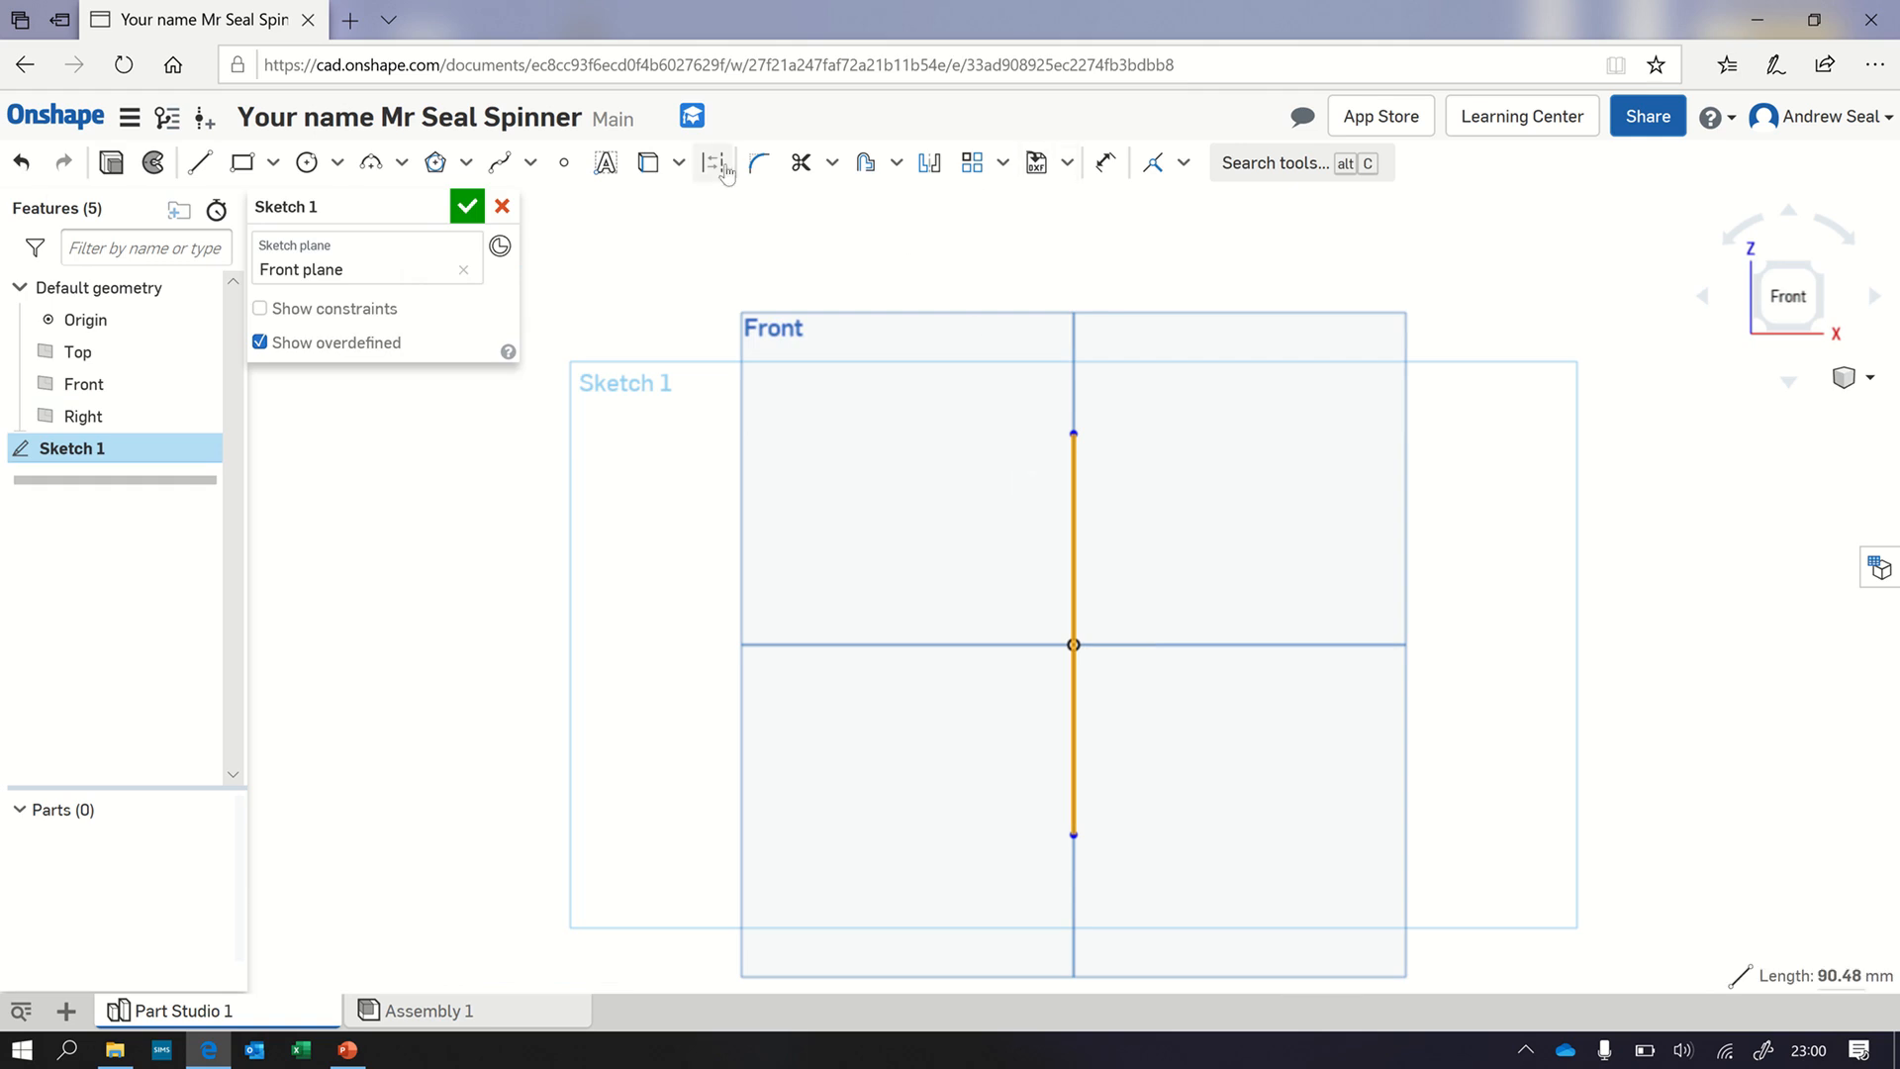
pyautogui.click(712, 160)
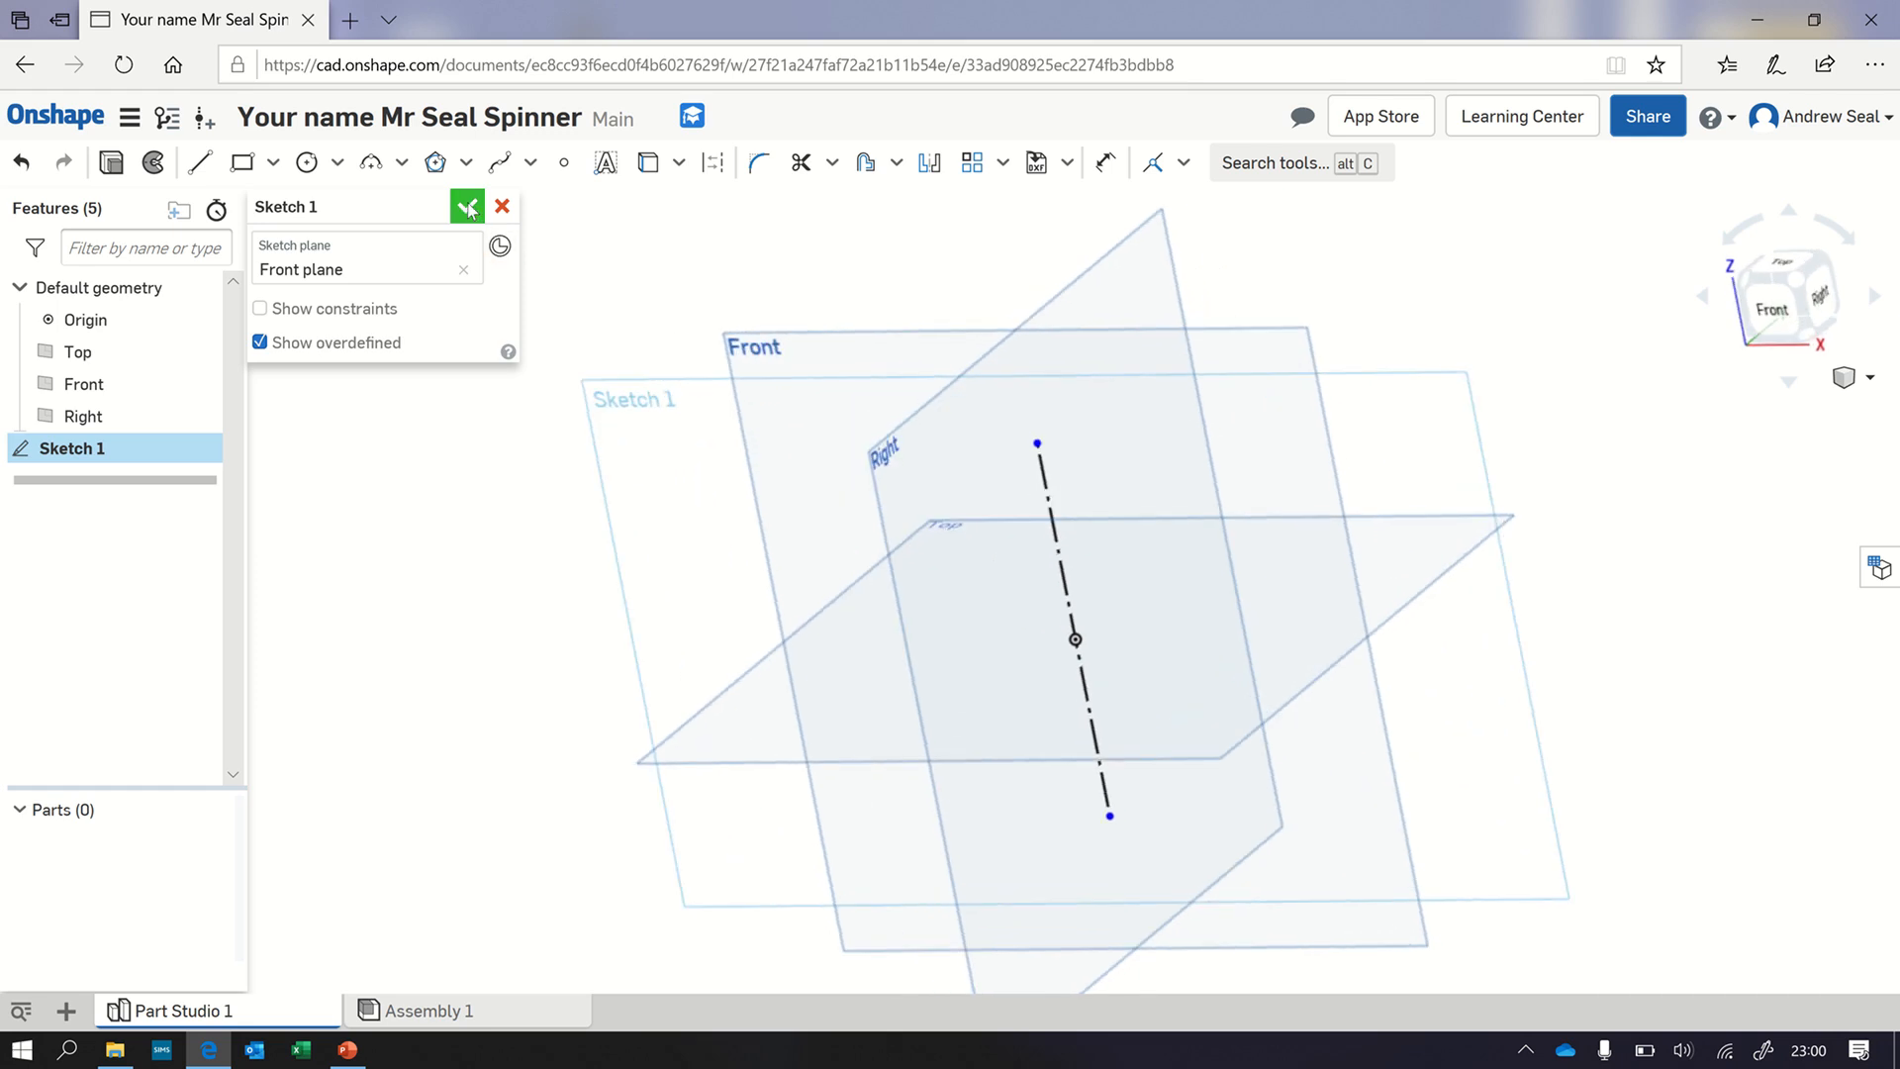
pyautogui.click(467, 206)
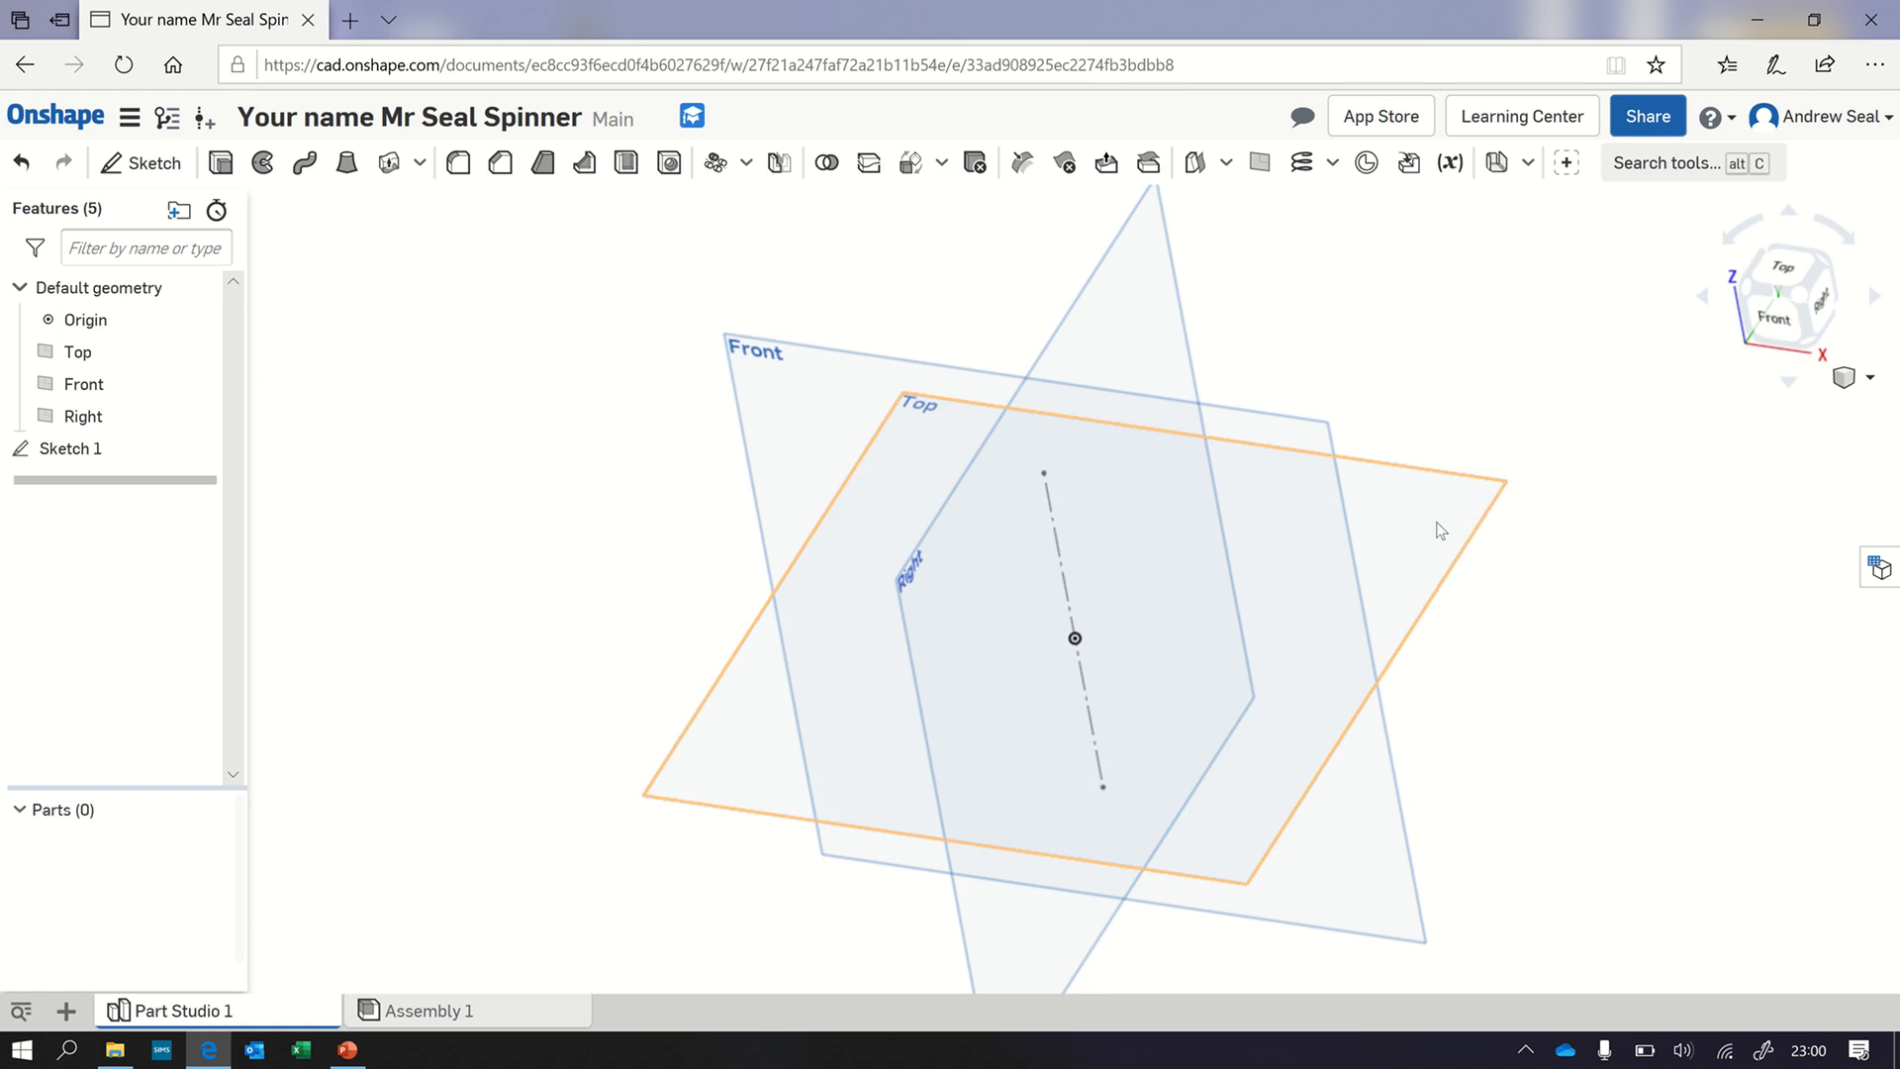
# Step: Draw a 90 mm construction circle centred on the origin on the Top plane and finish Sketch 2
pyautogui.click(77, 353)
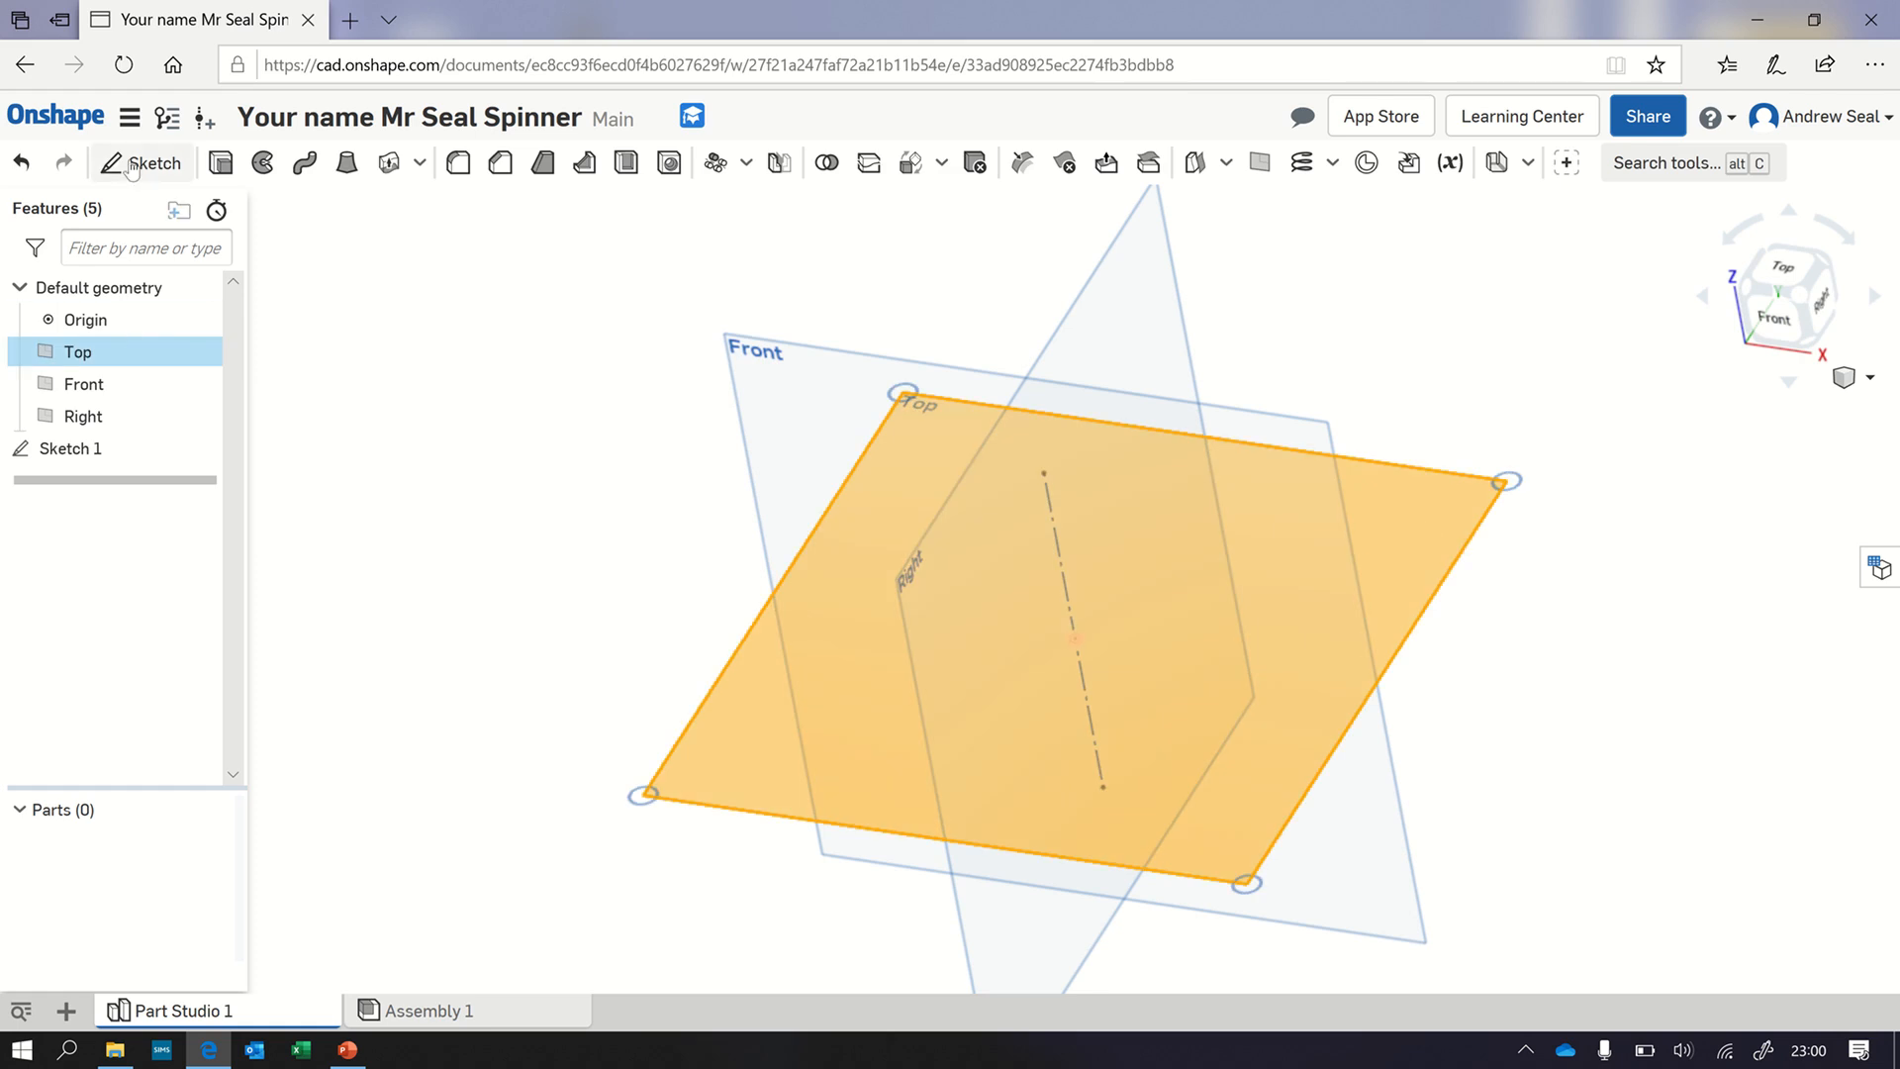
pyautogui.click(155, 163)
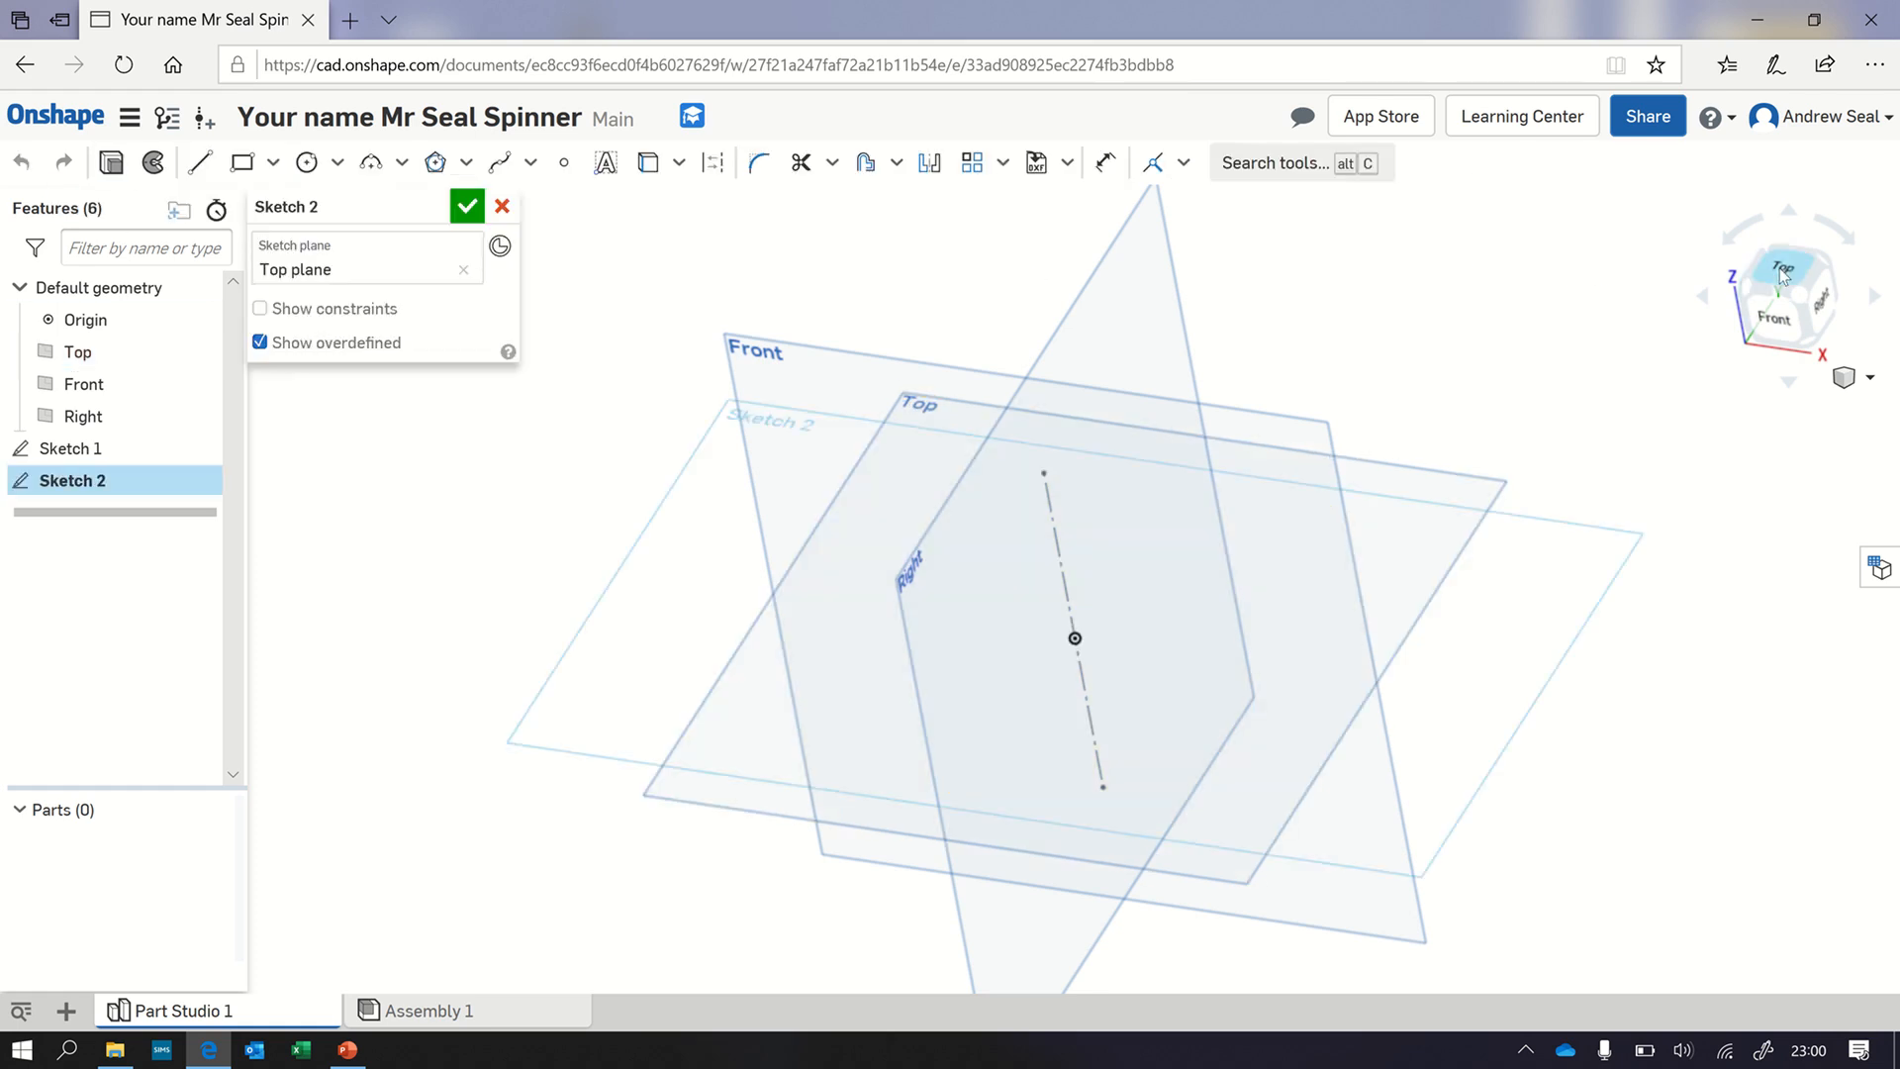
pyautogui.click(1785, 271)
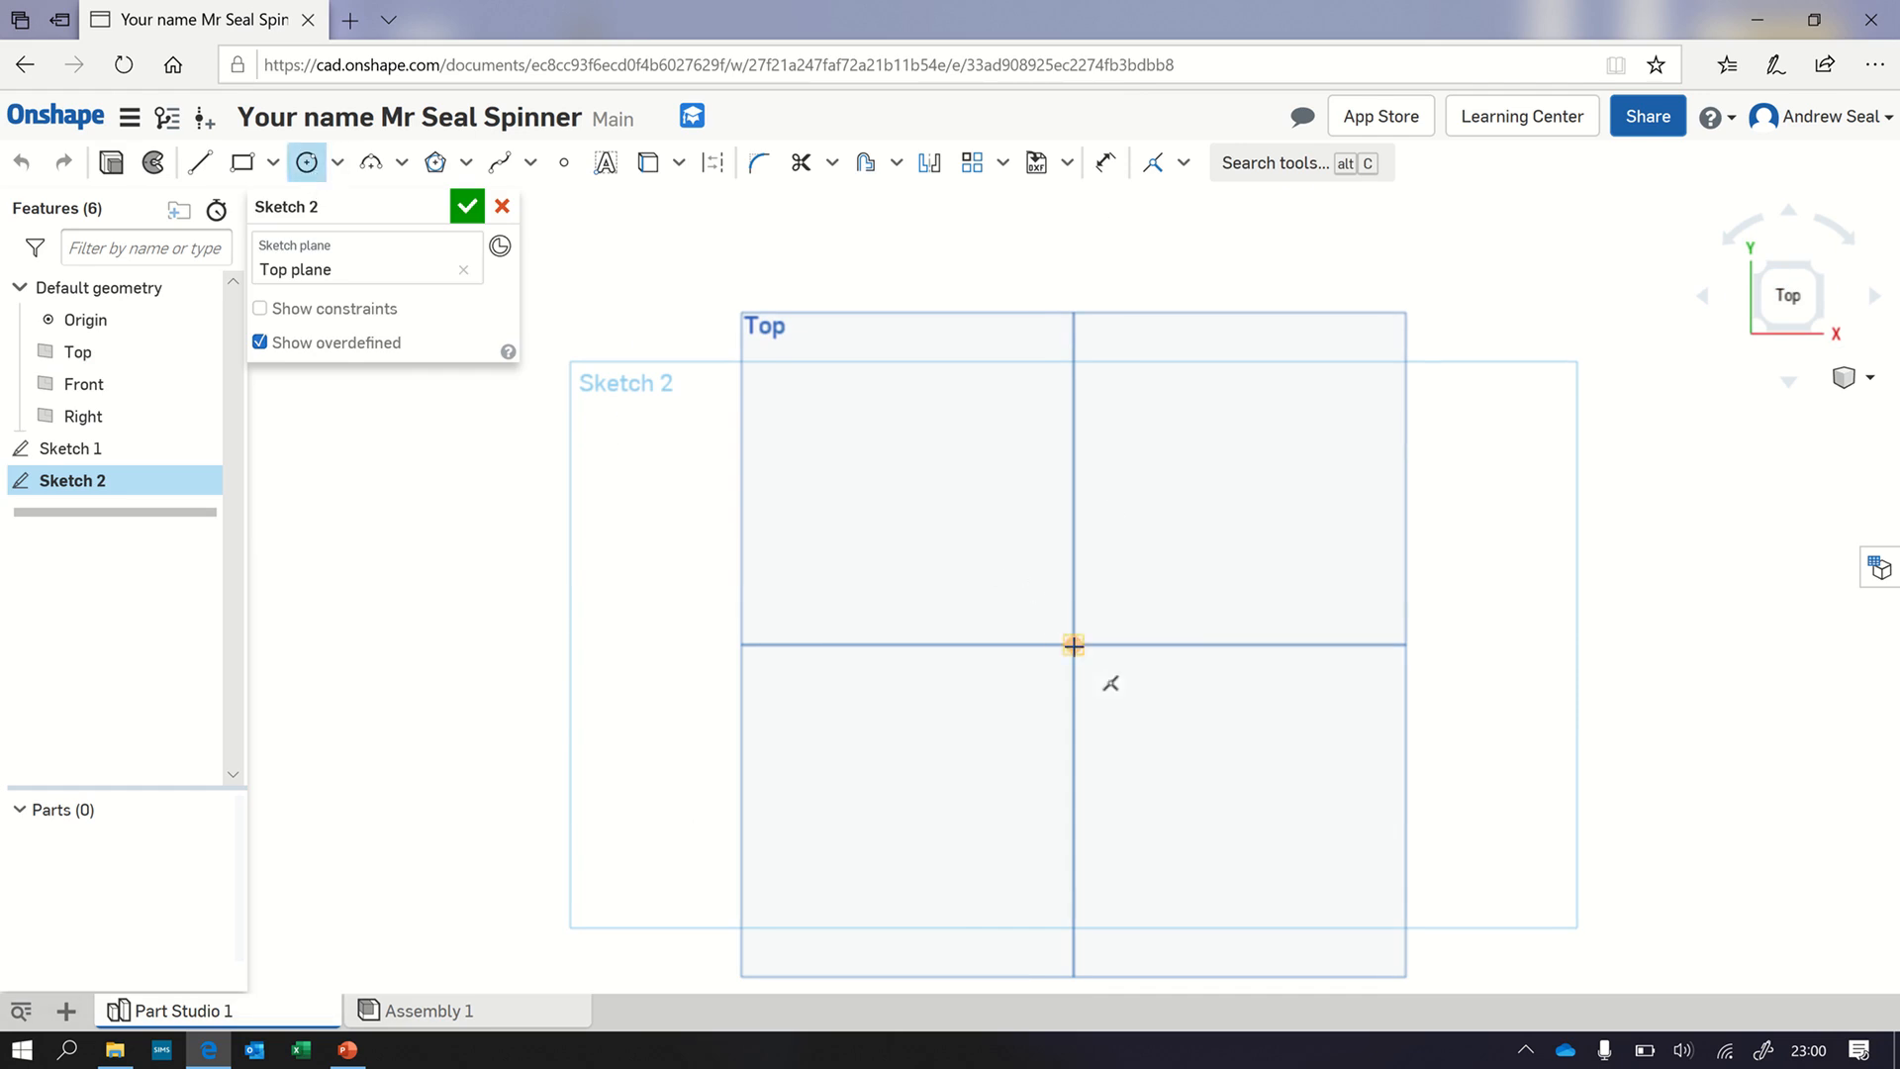
pyautogui.moveTo(1073, 643); pyautogui.dragTo(1190, 504)
pyautogui.write('90')
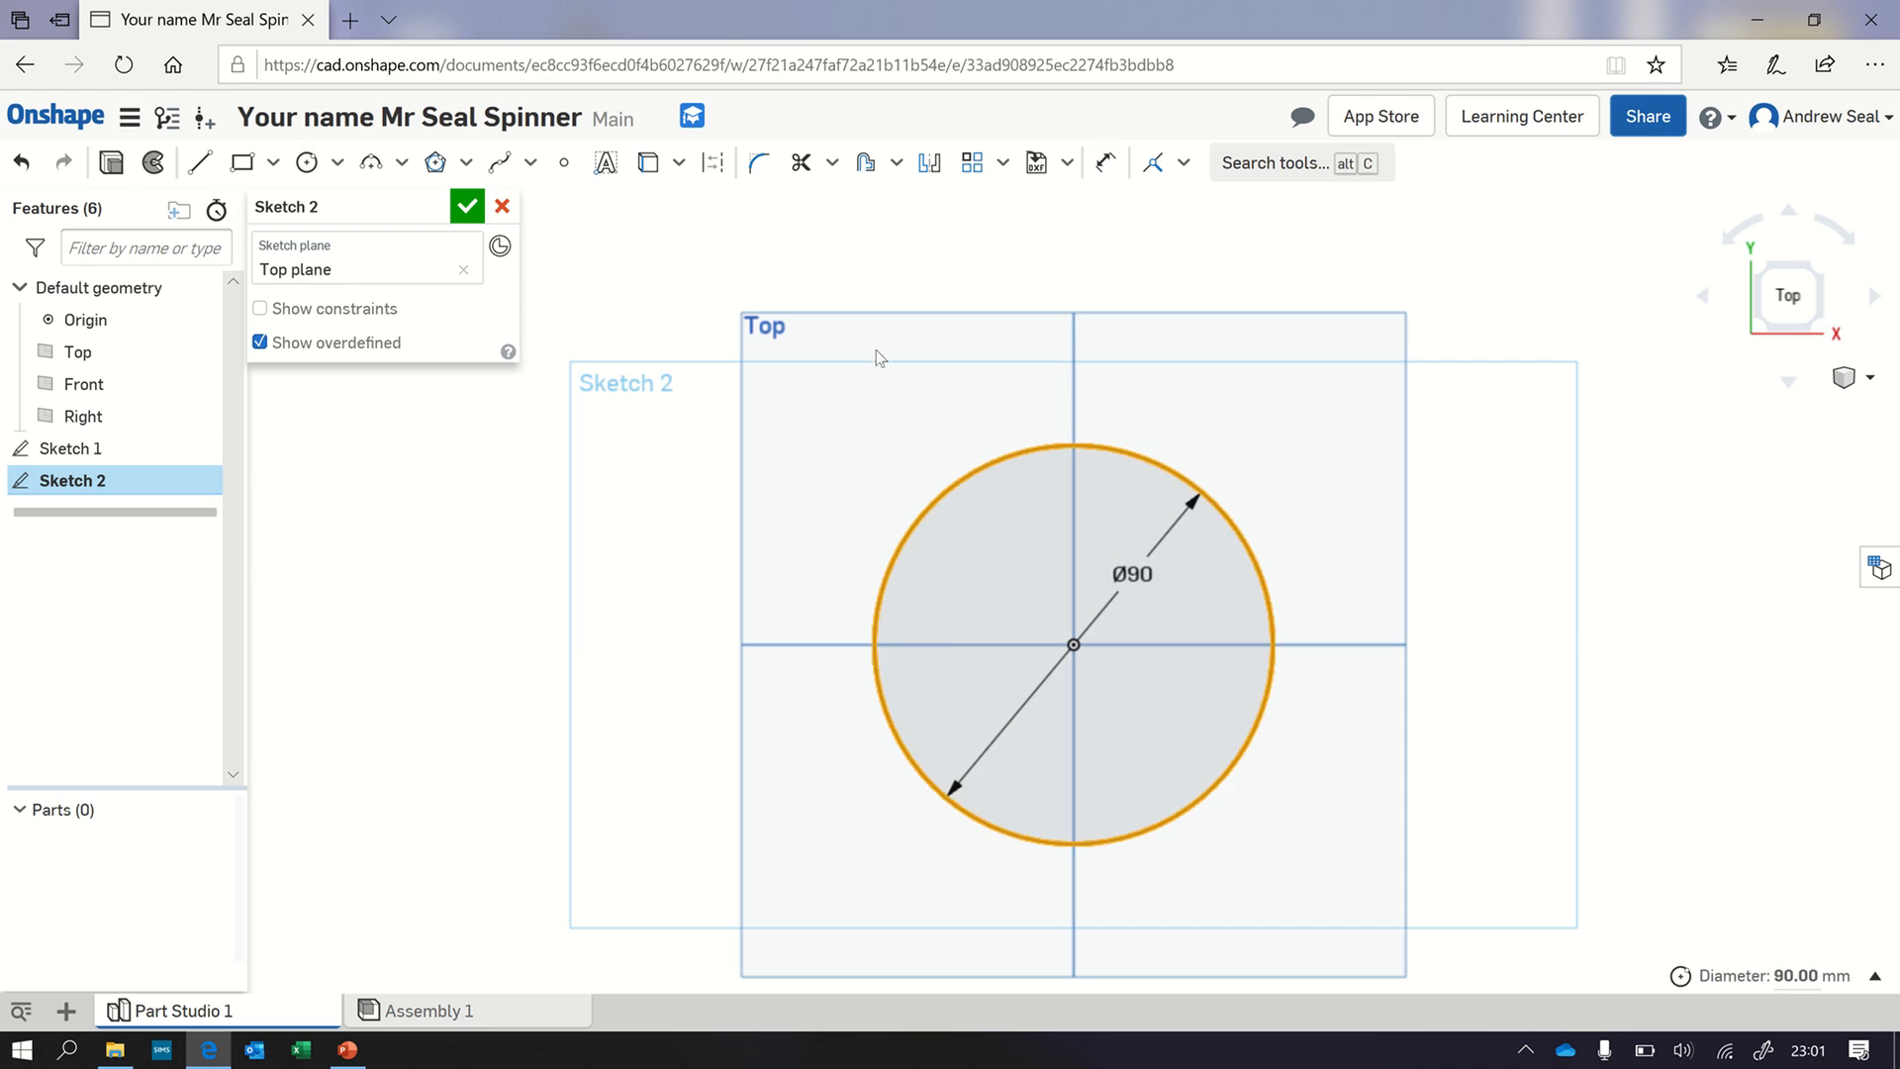
pyautogui.click(712, 162)
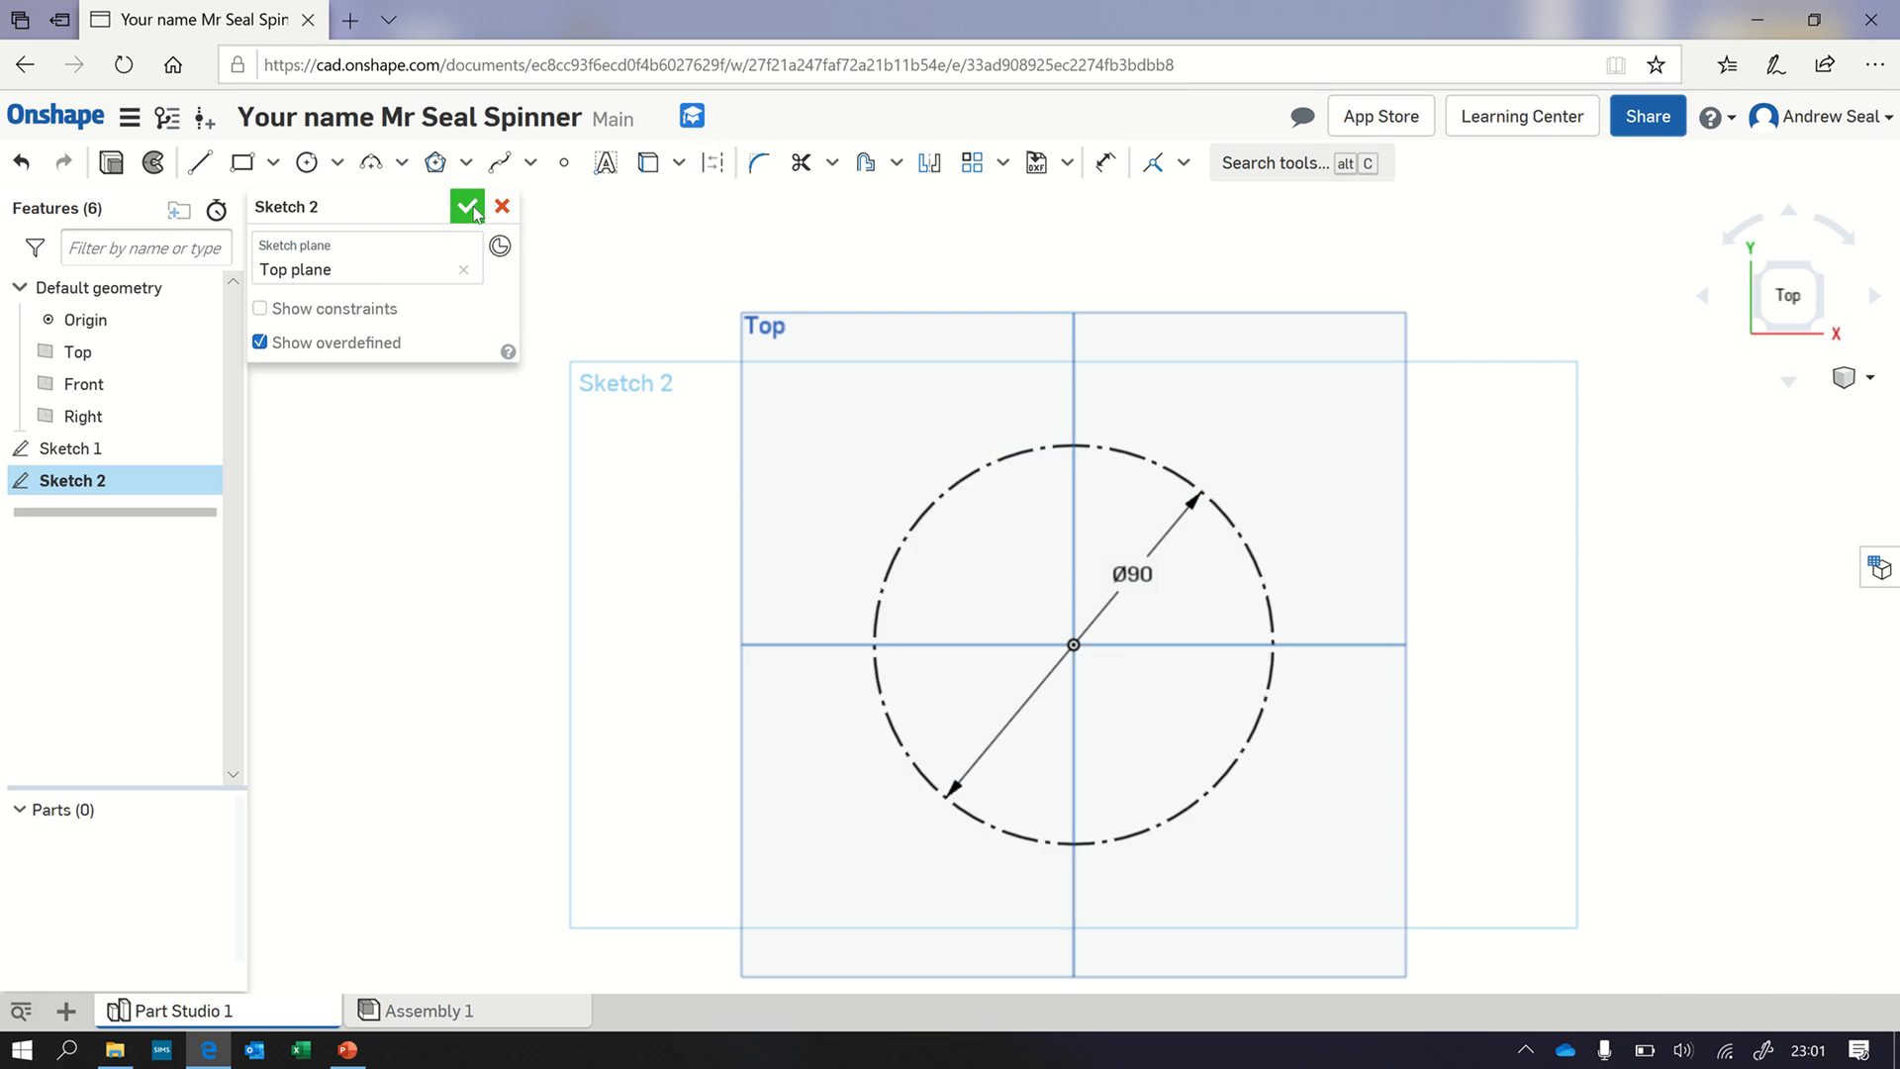
pyautogui.click(467, 206)
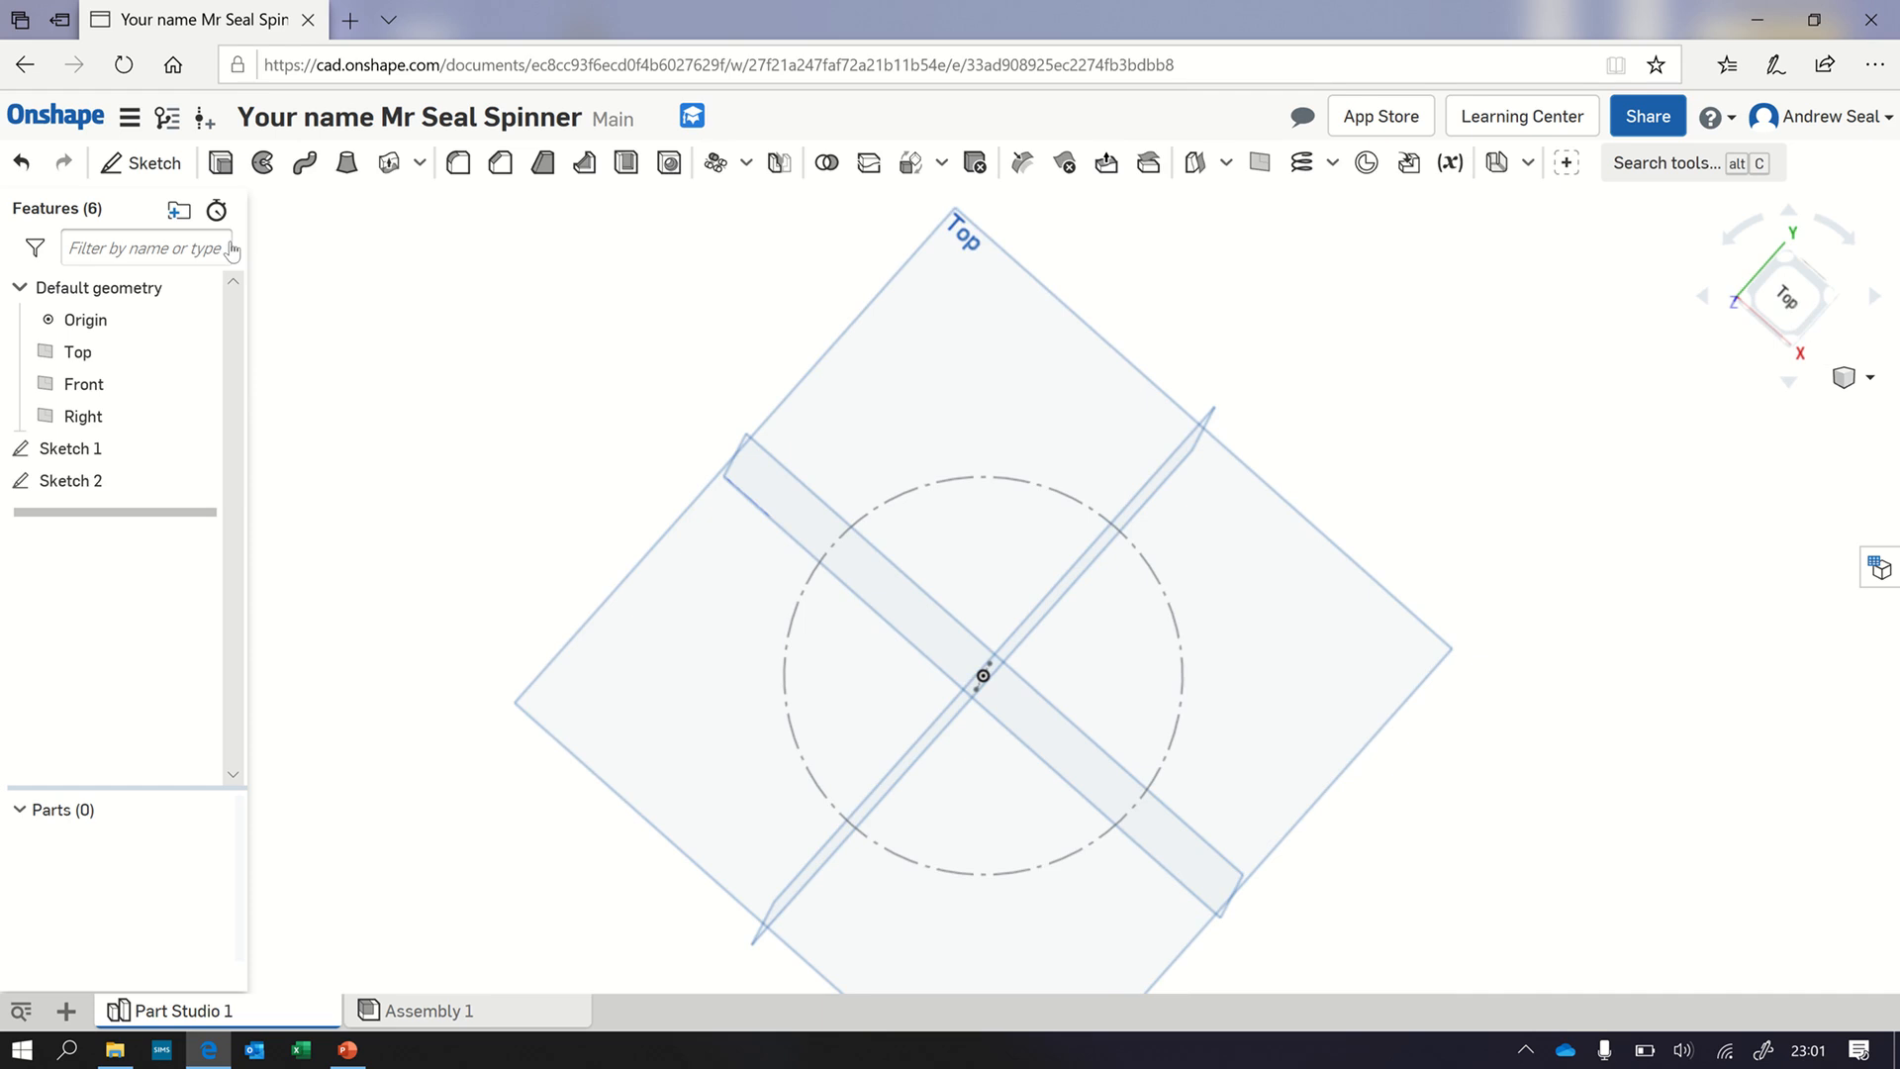
pyautogui.moveTo(337, 368)
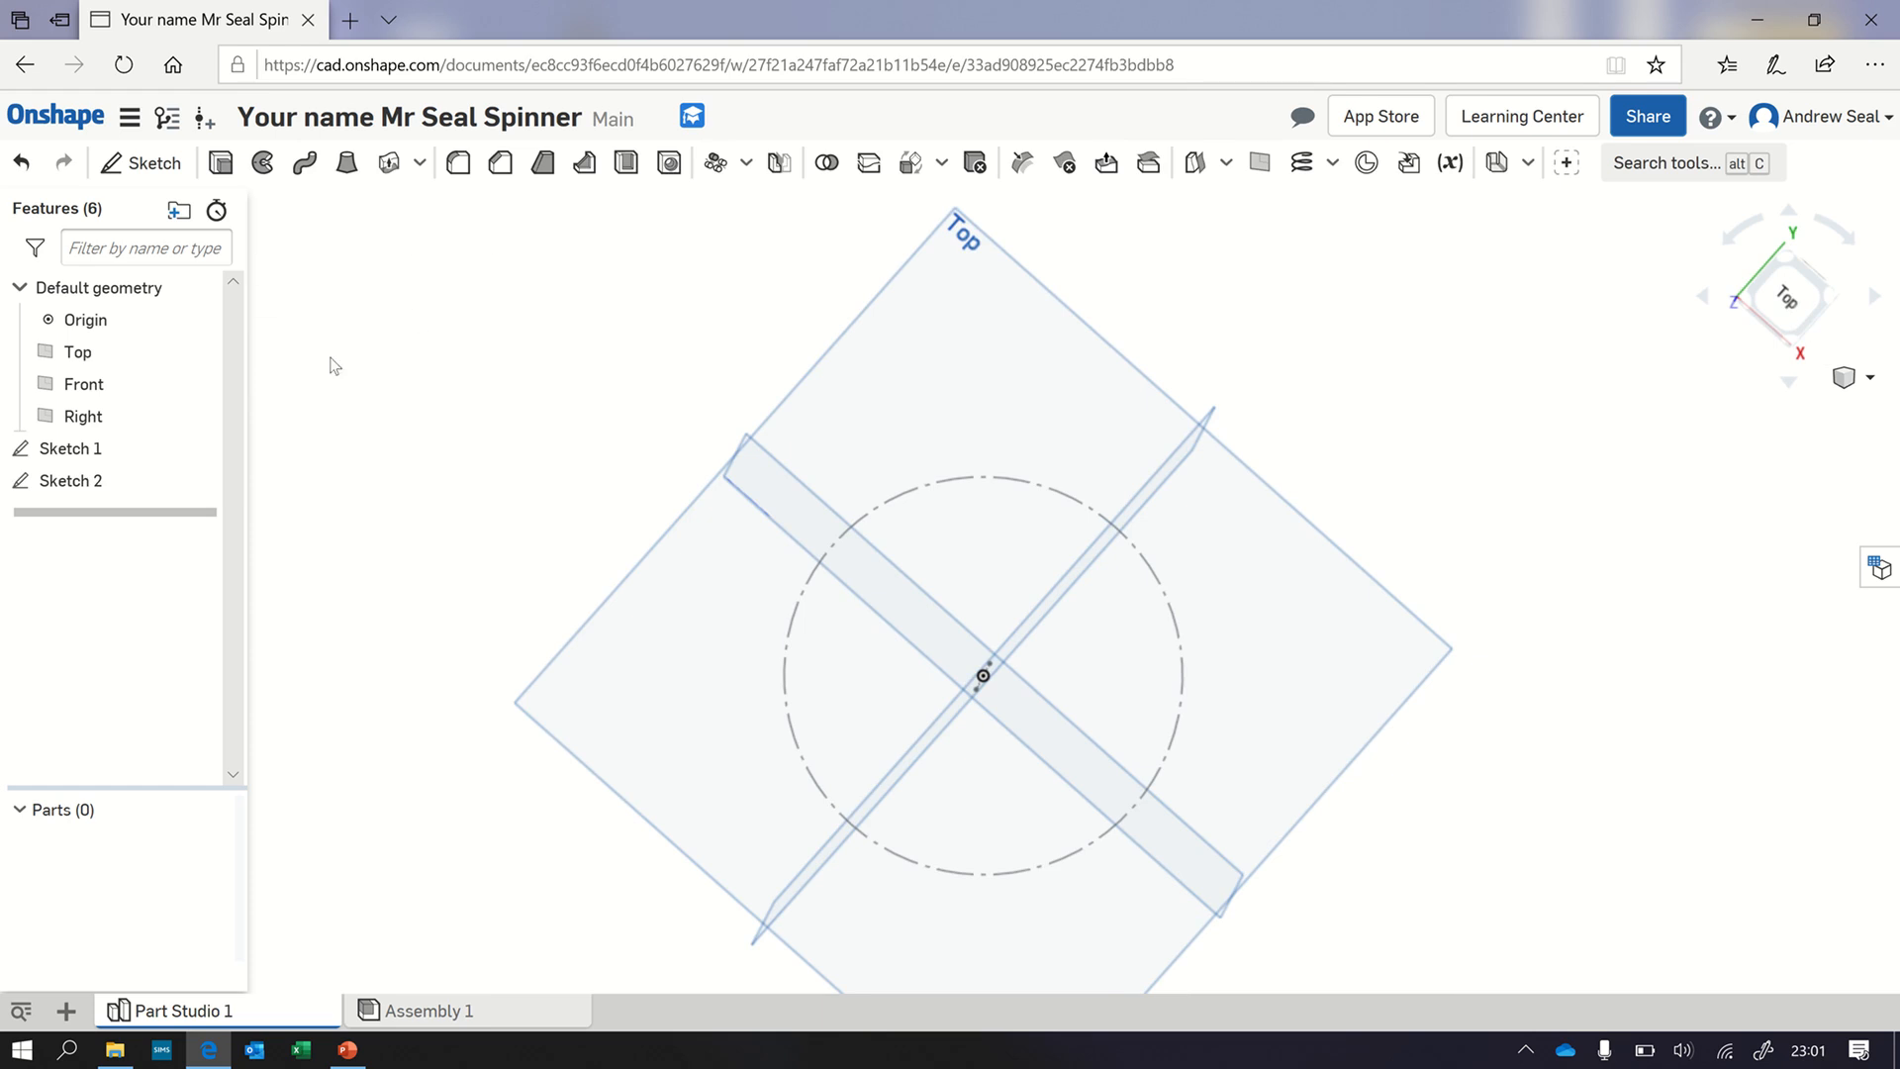
pyautogui.moveTo(154, 162)
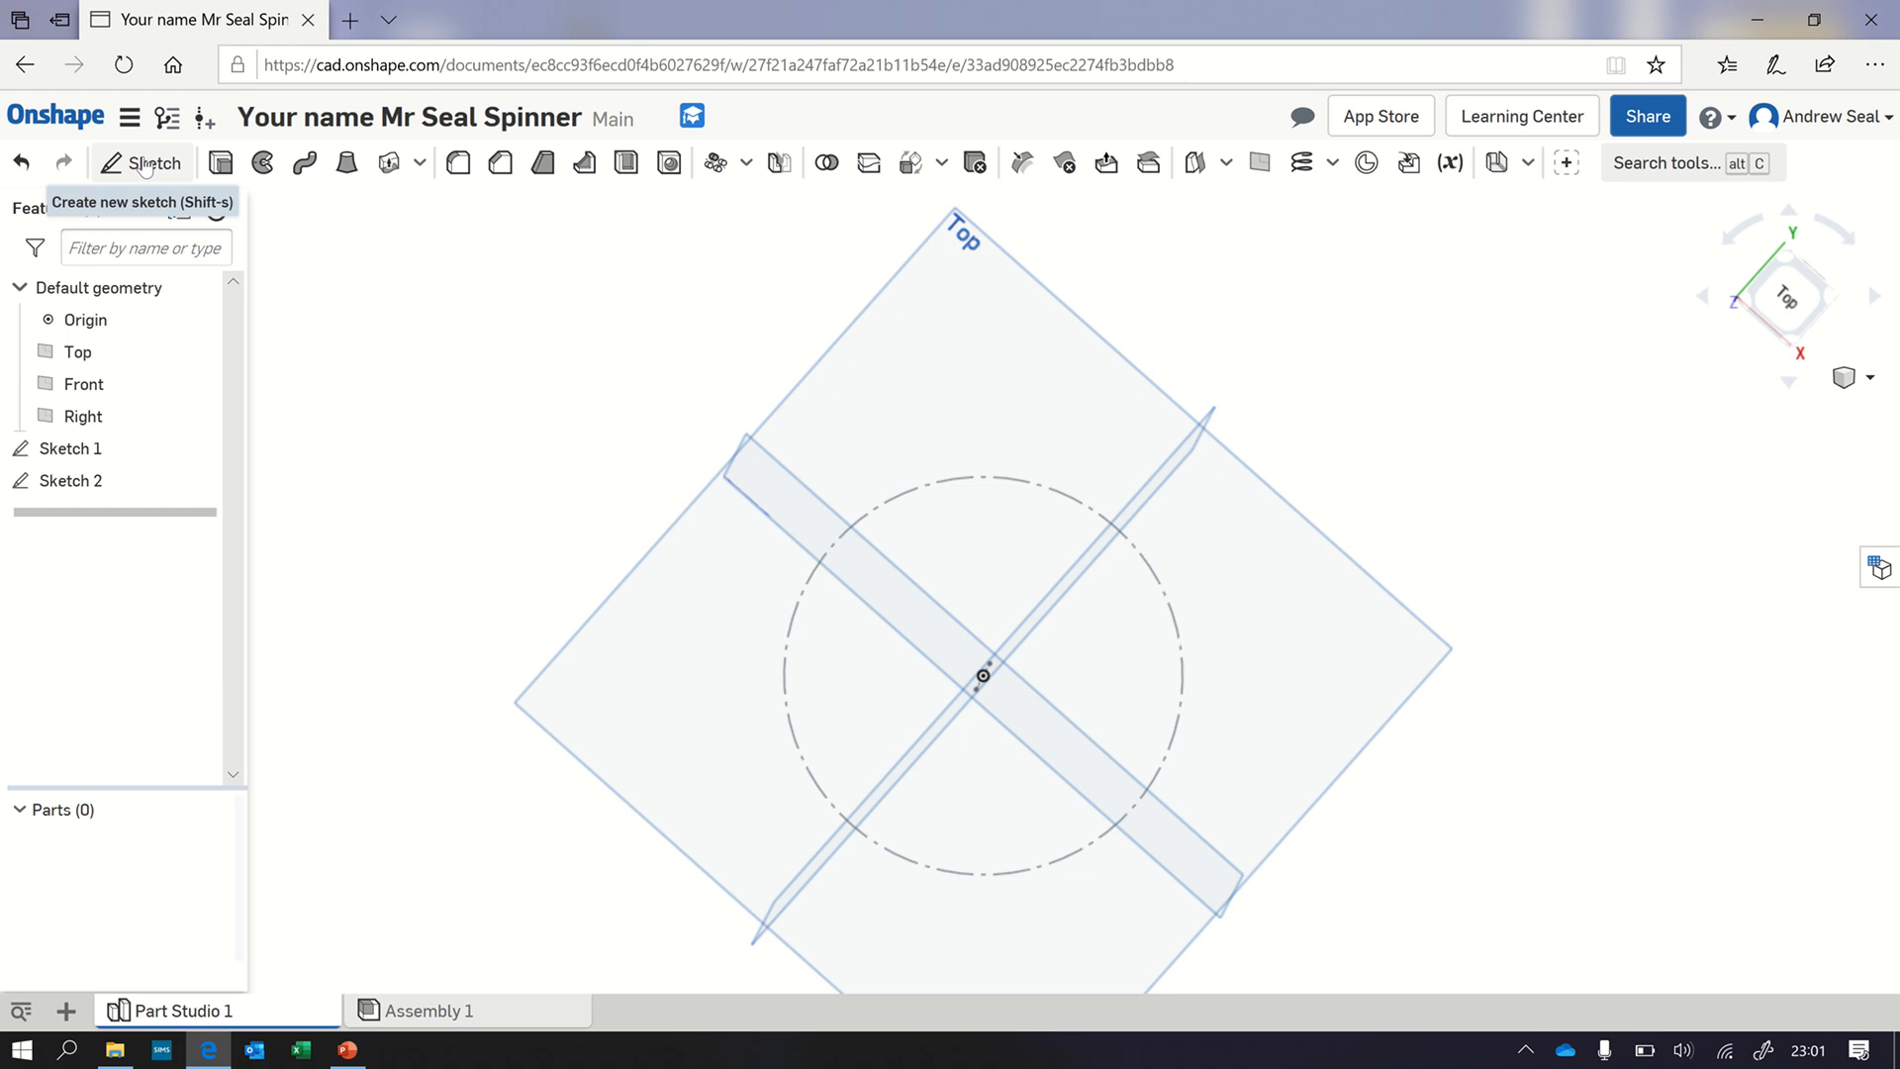
pyautogui.moveTo(143, 162)
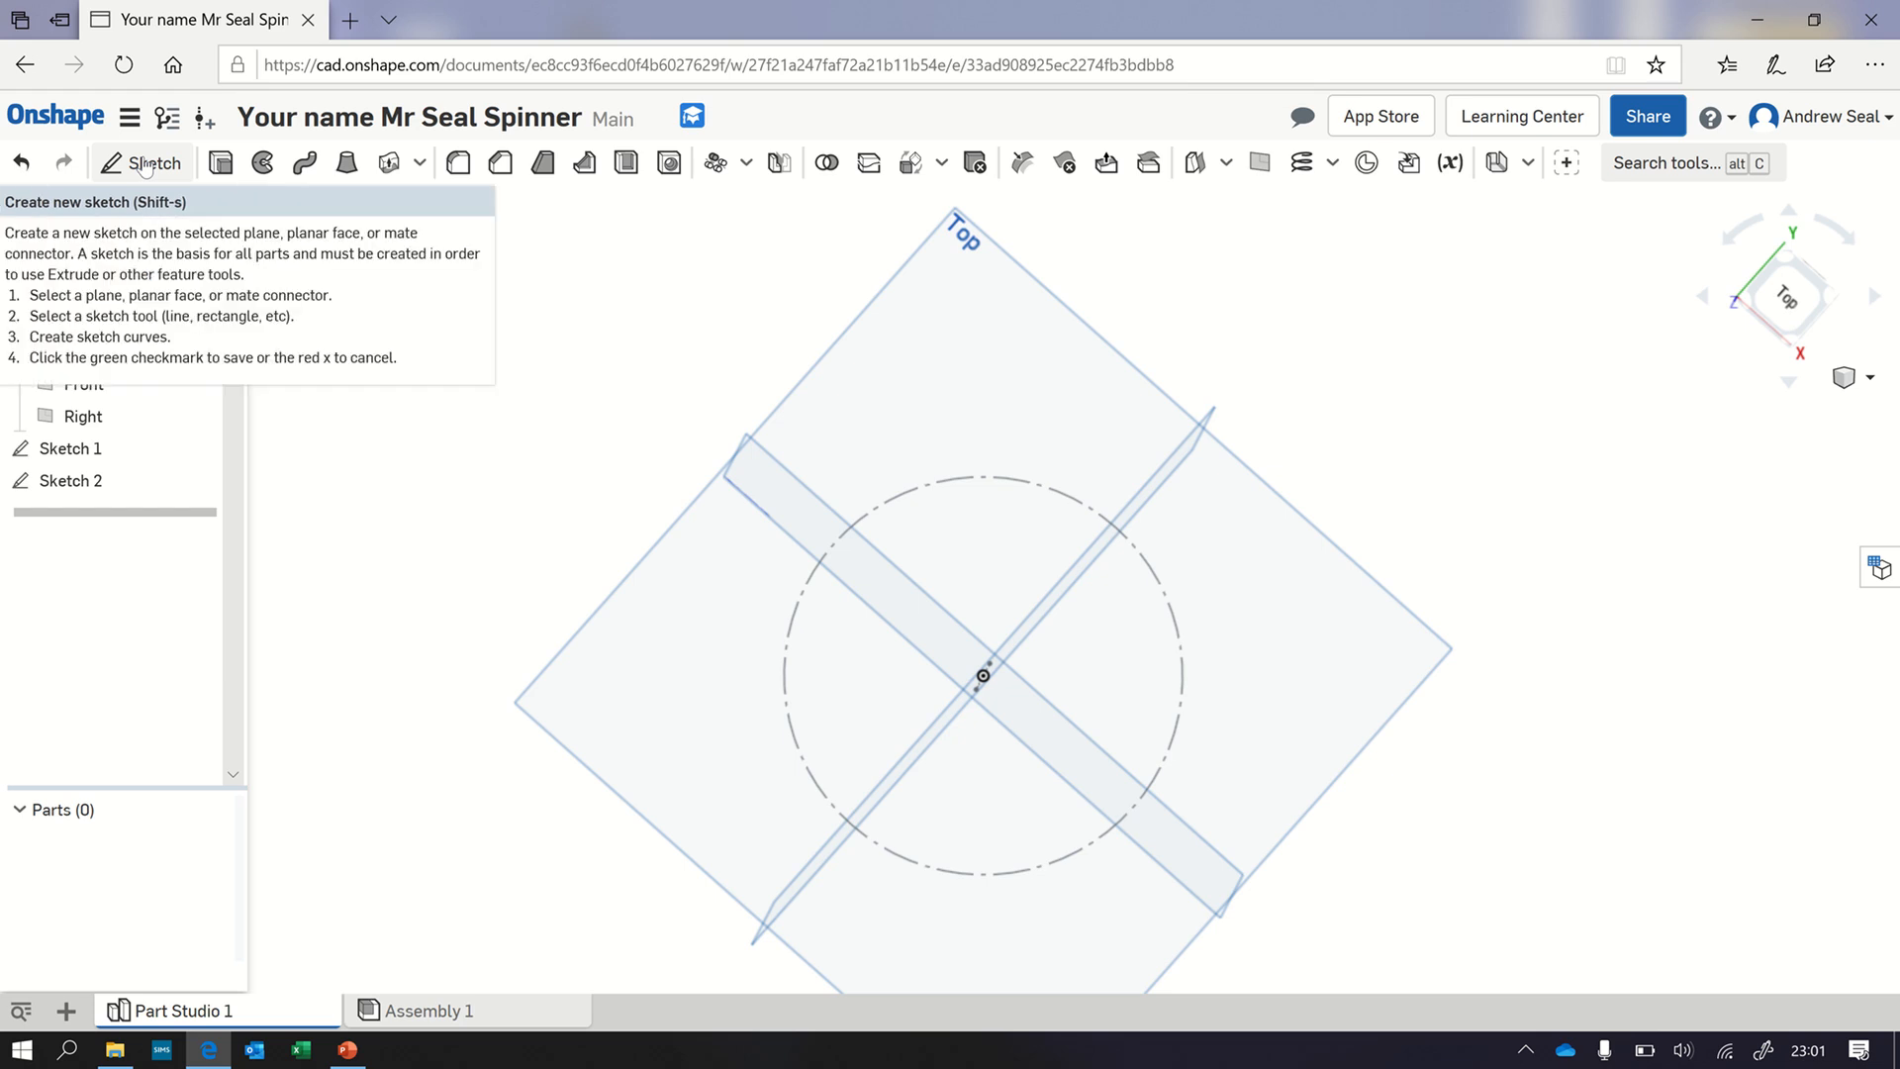
# Step: Start Sketch 3 on the Top plane and spline the arm outline from the origin to the guide circle
pyautogui.click(143, 162)
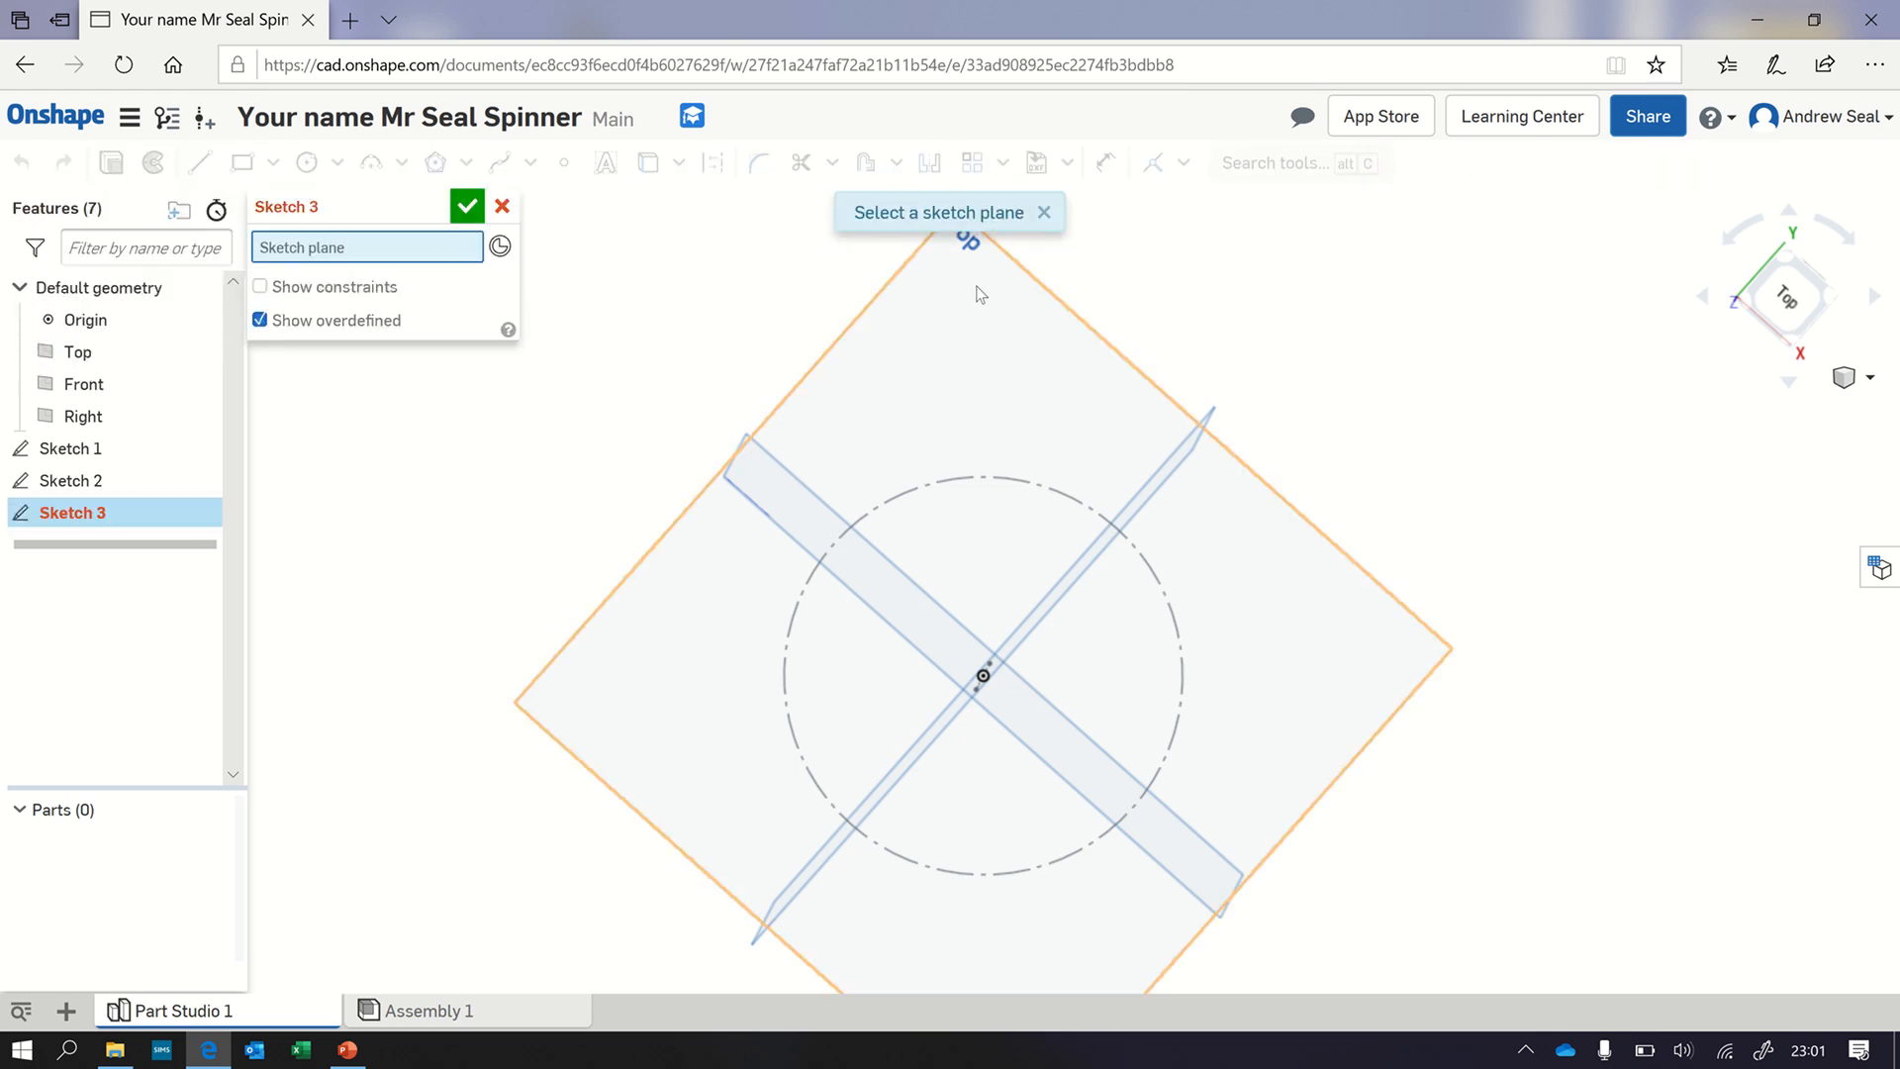
pyautogui.click(1787, 295)
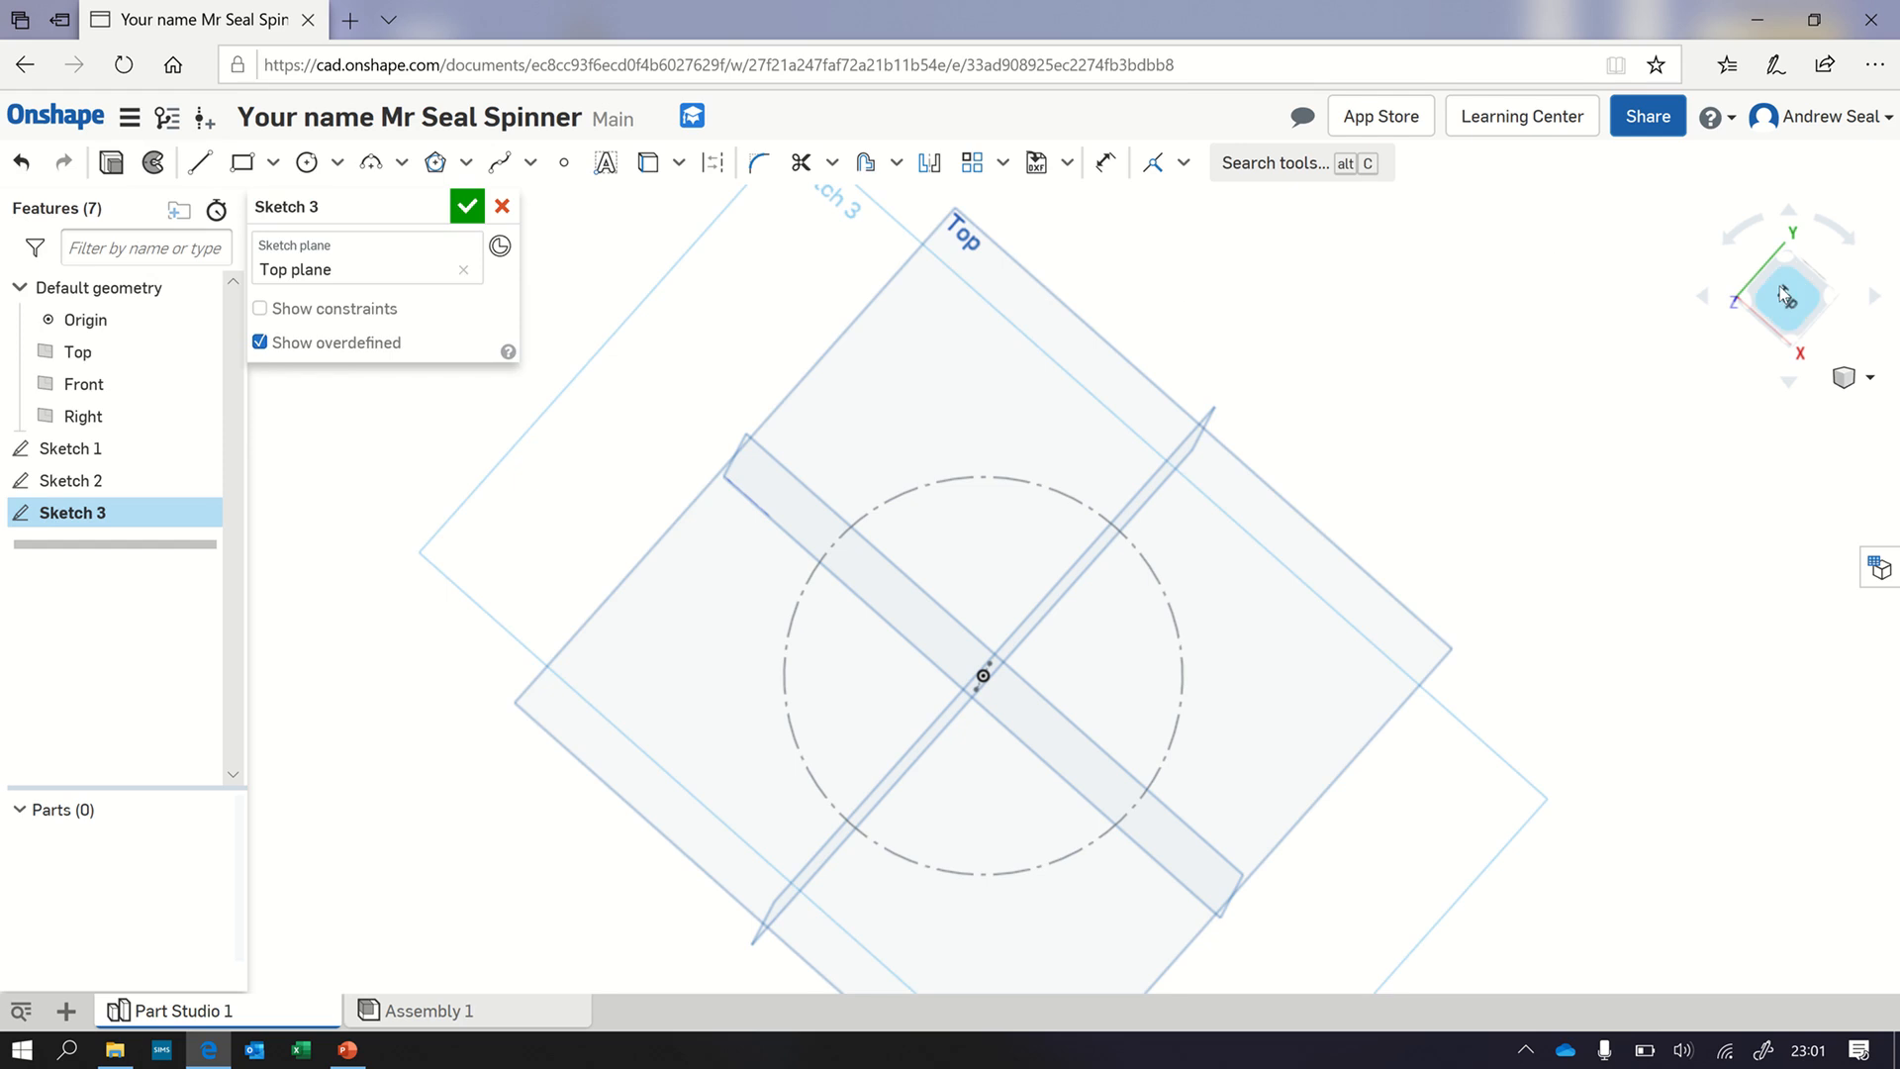
pyautogui.click(1785, 295)
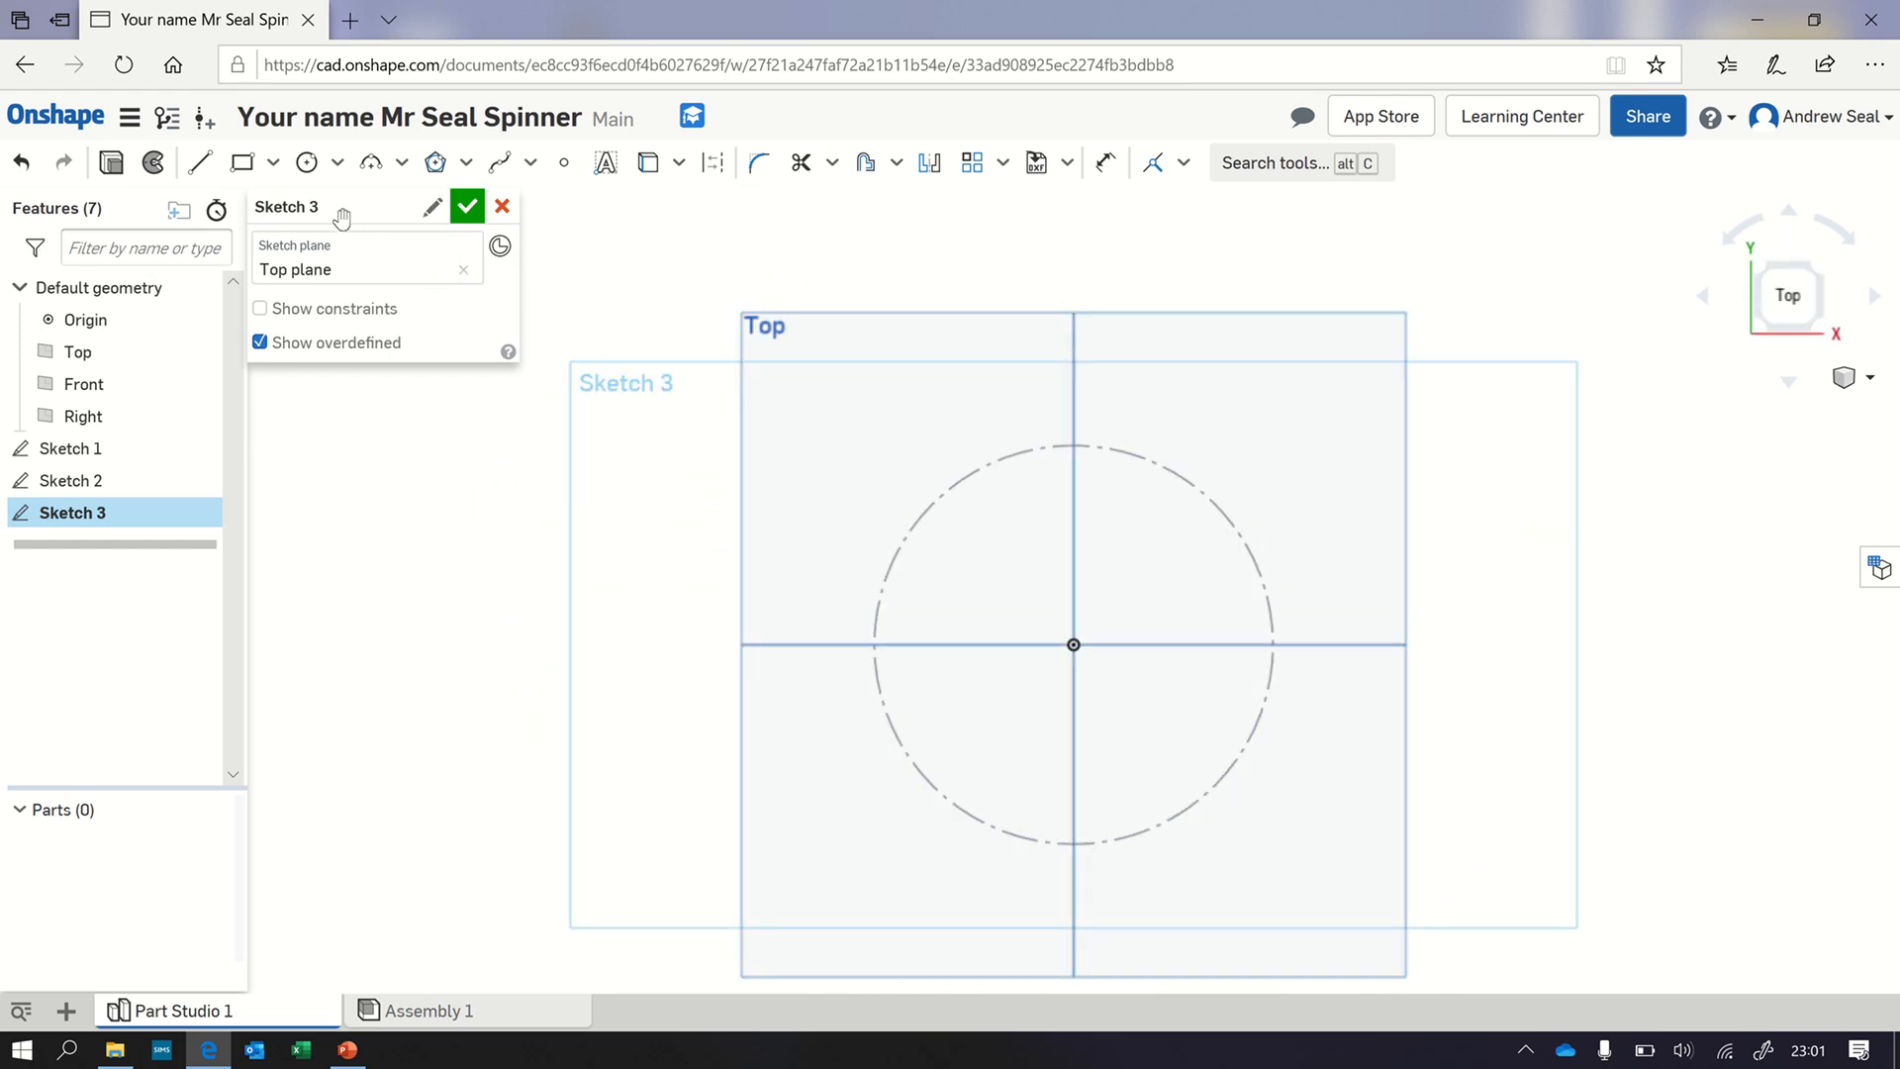
pyautogui.moveTo(307, 160)
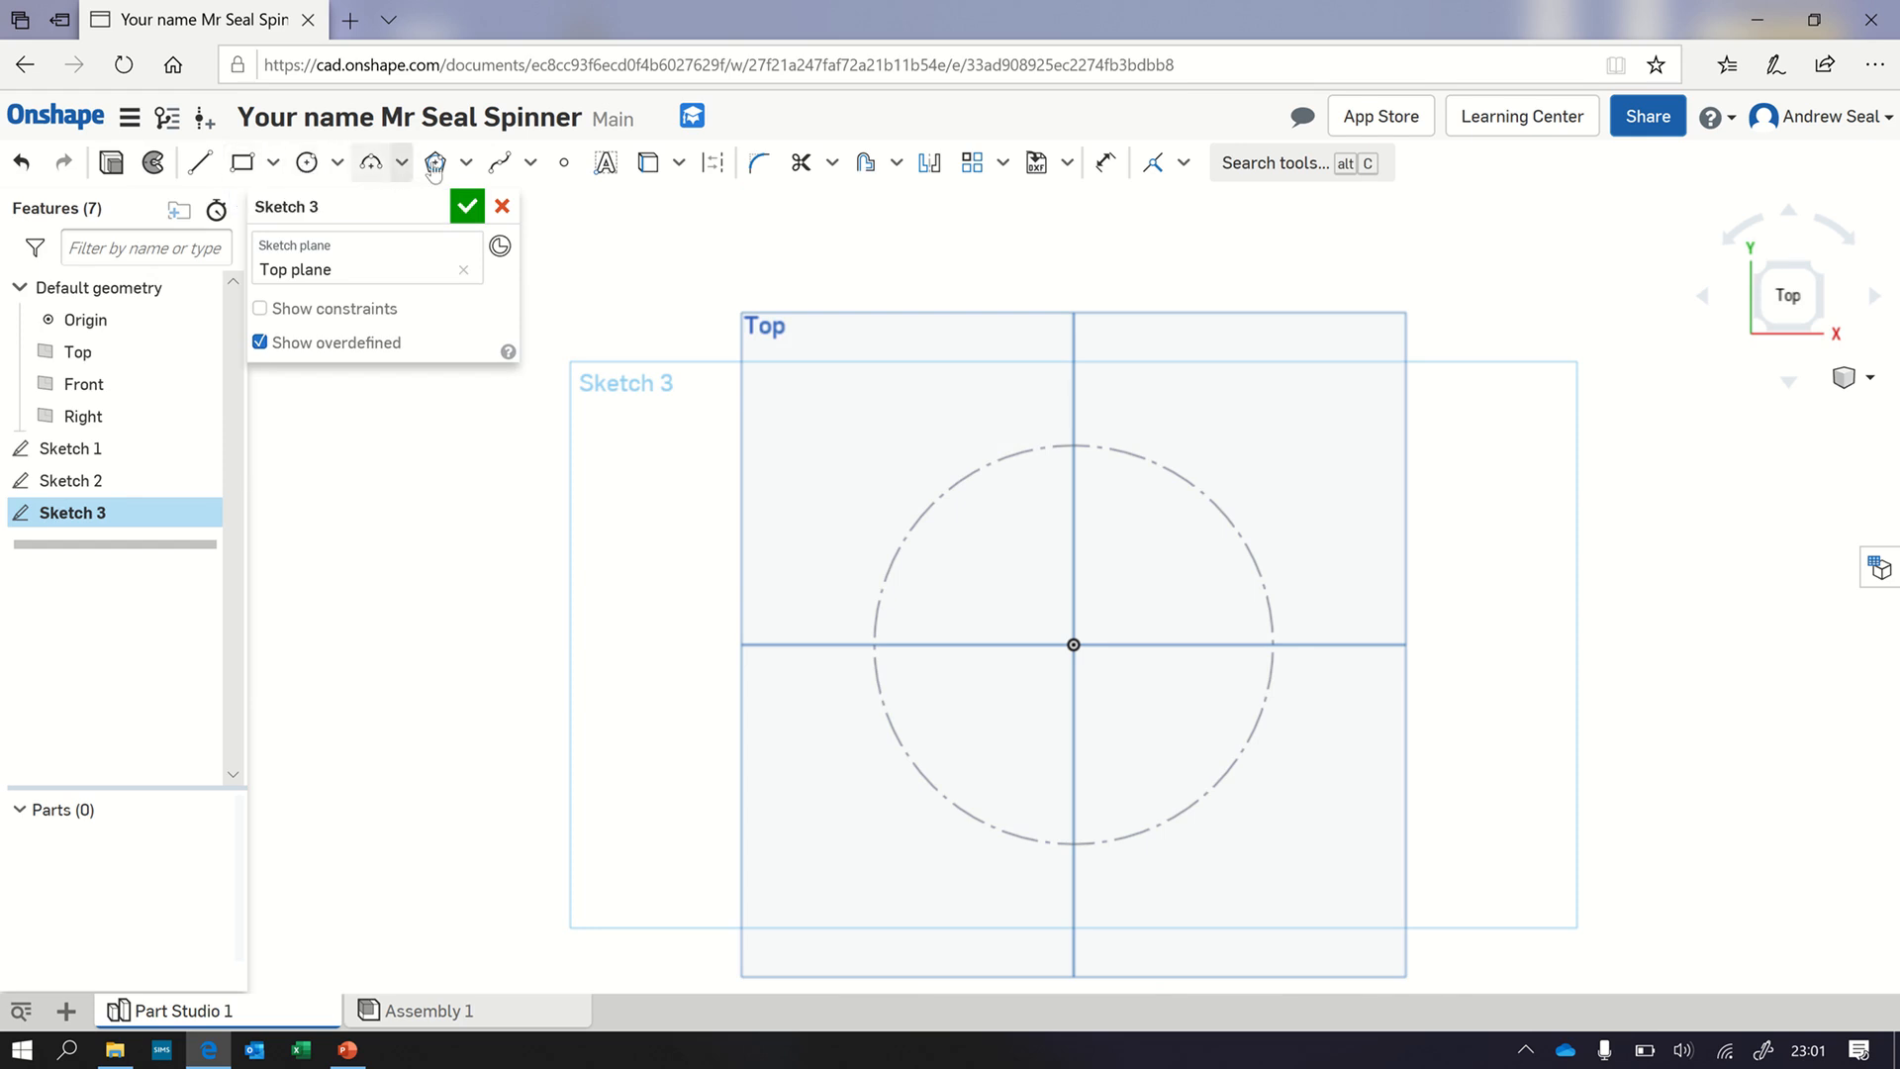
pyautogui.click(497, 161)
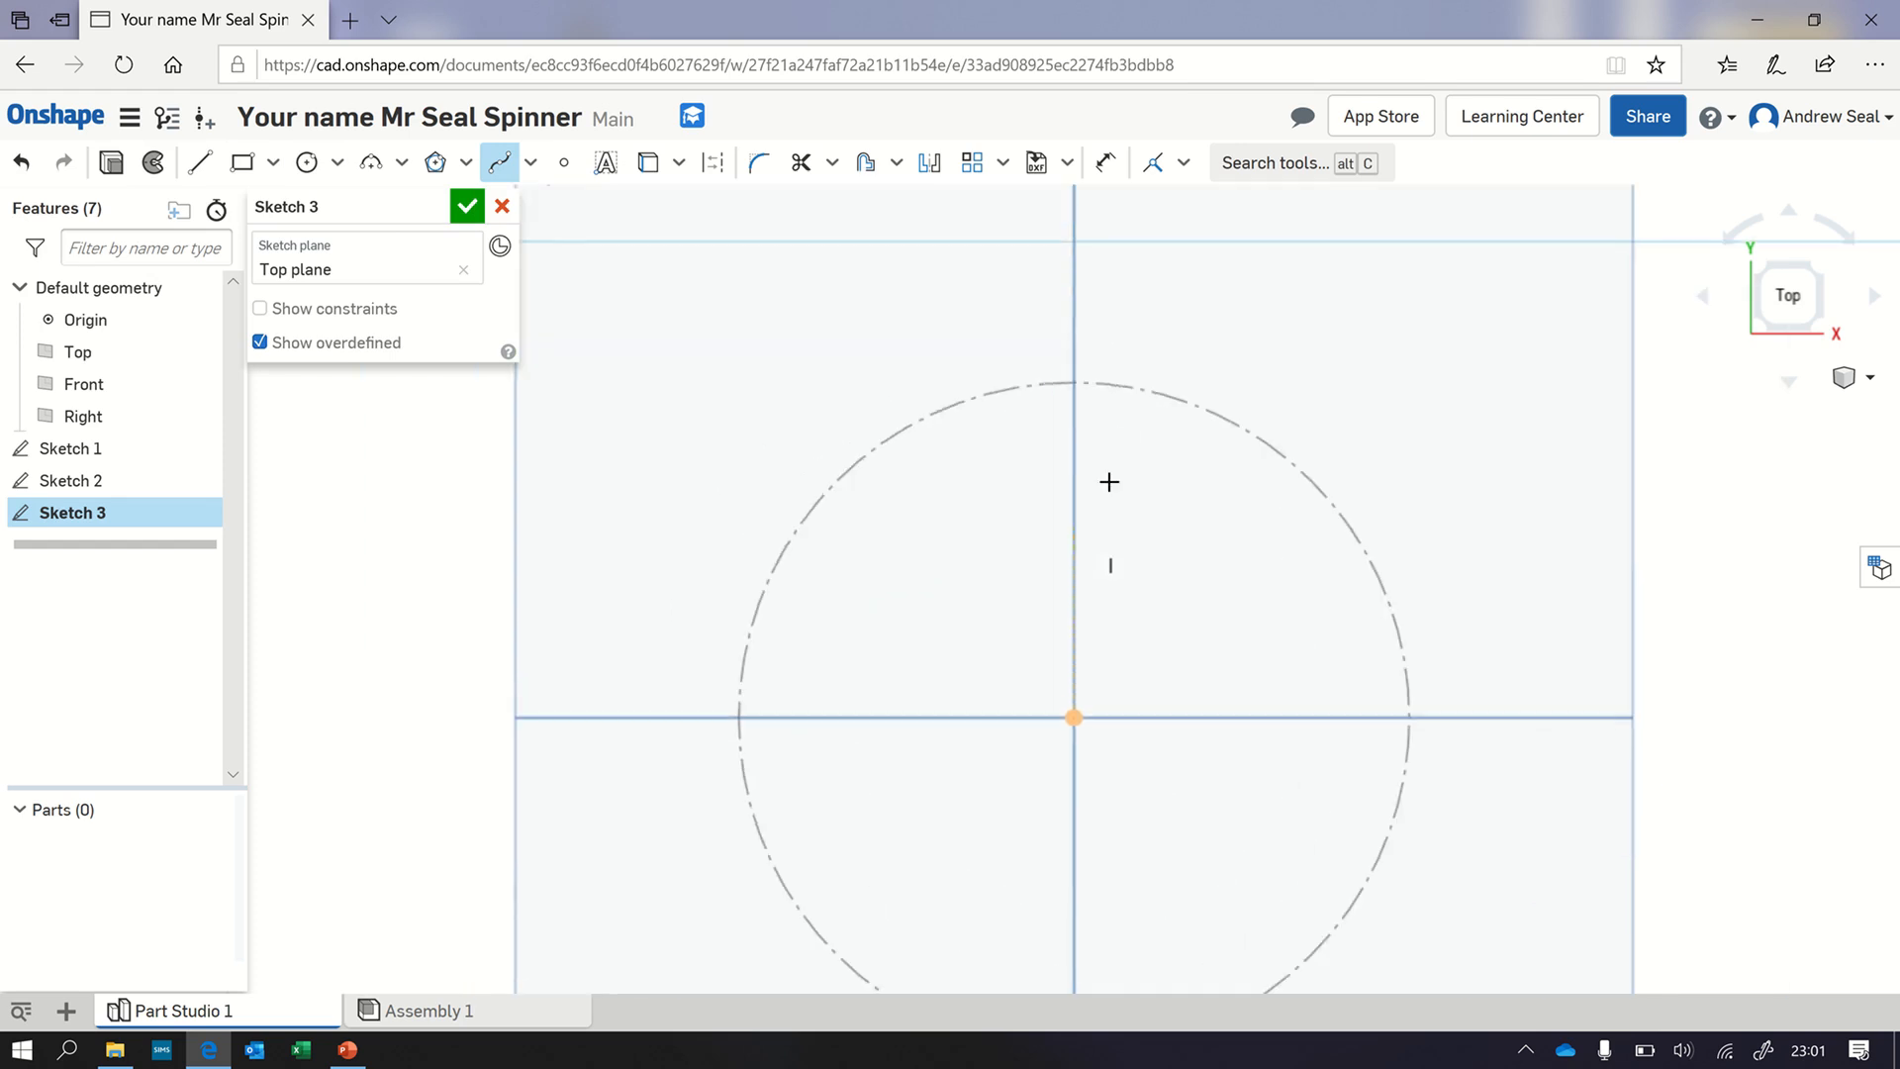
pyautogui.moveTo(1074, 392)
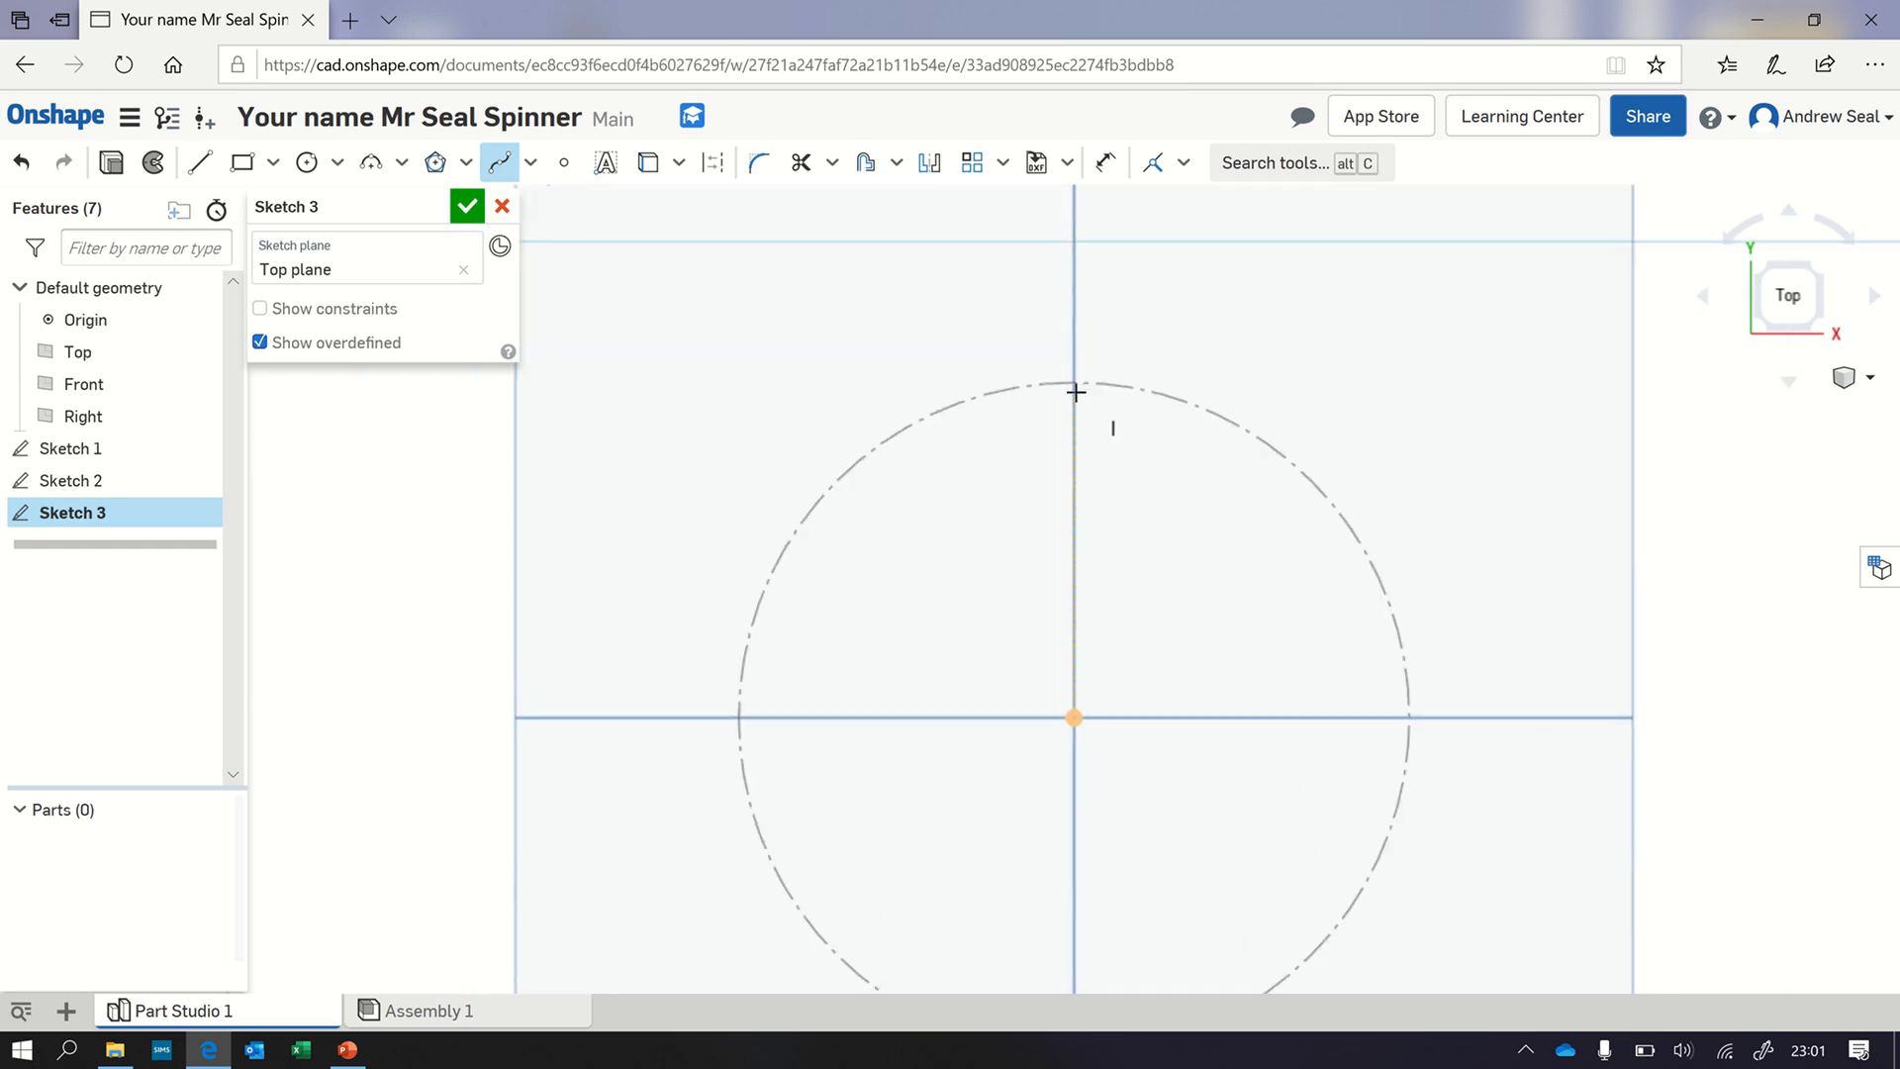
pyautogui.moveTo(1073, 389); pyautogui.dragTo(1173, 515)
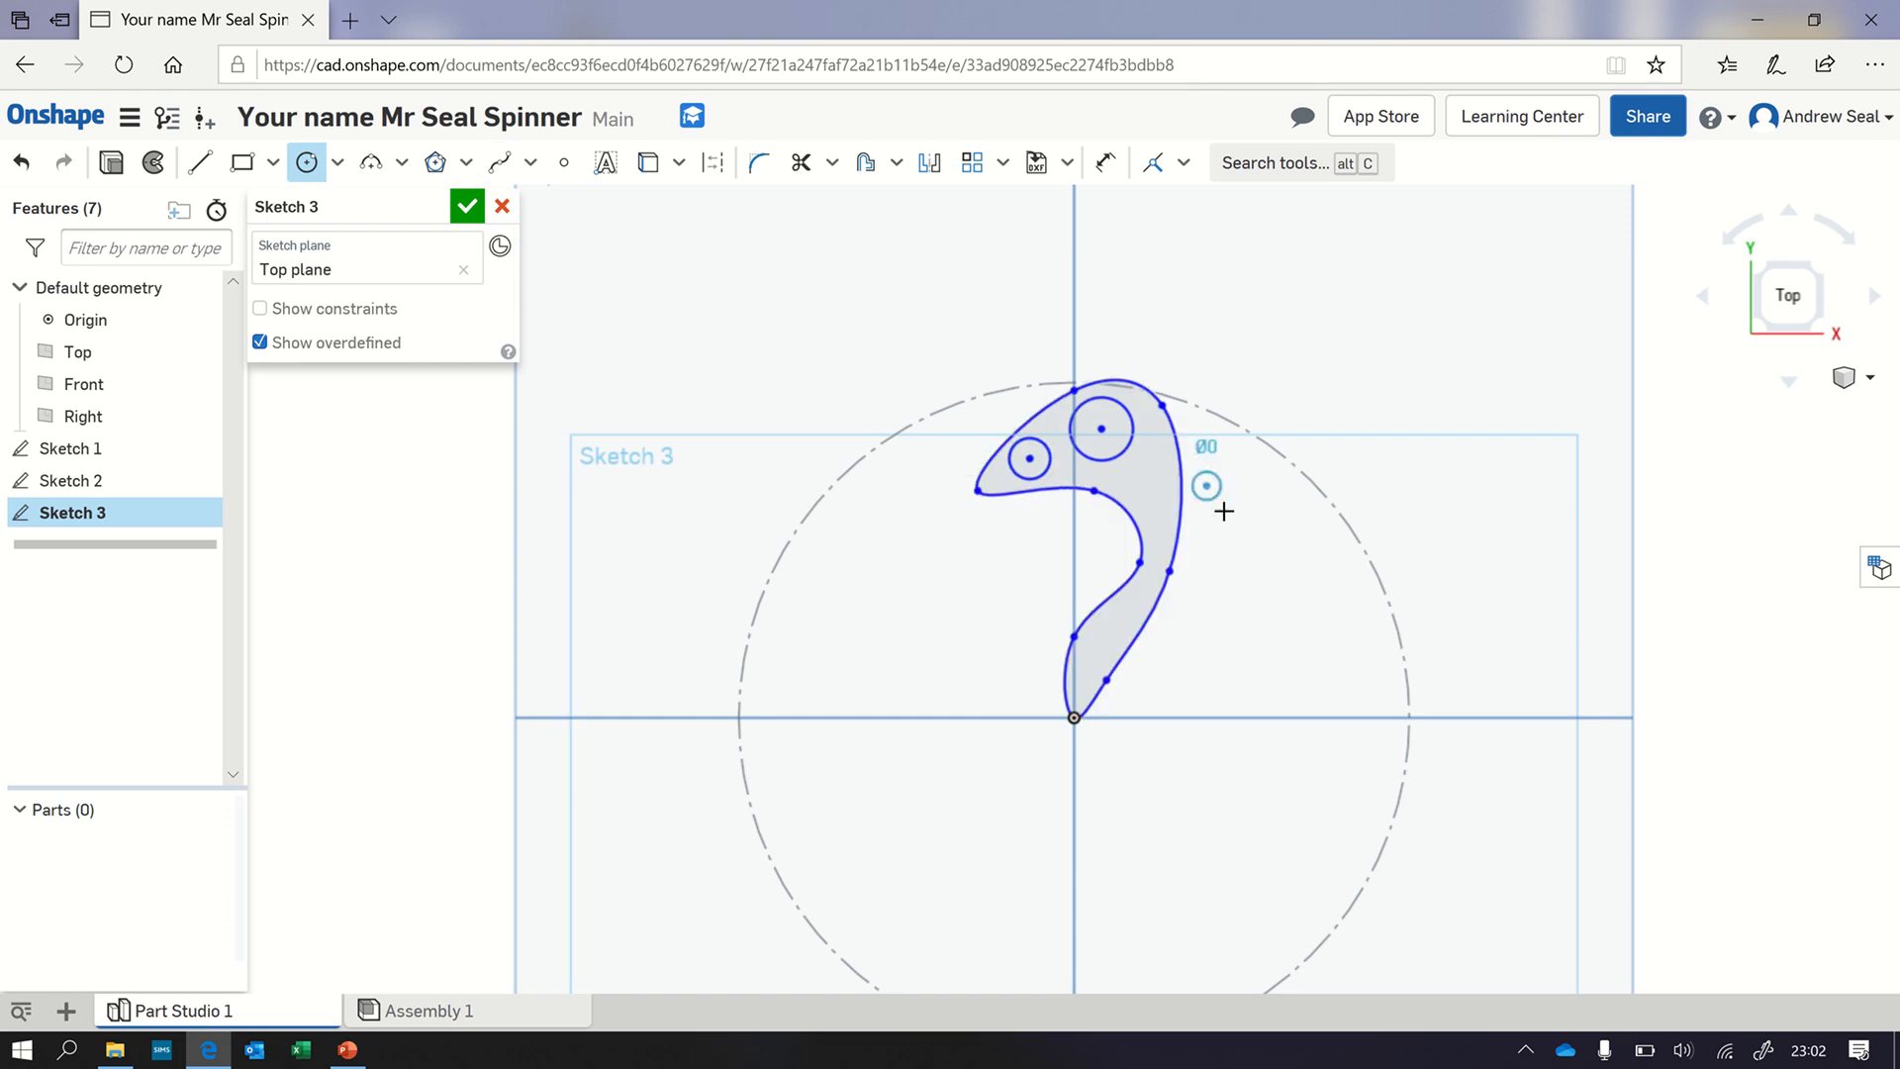
# Step: Add a circle overlapping the arm's right edge and trim it into a concave notch
pyautogui.moveTo(1205, 487); pyautogui.dragTo(1373, 498)
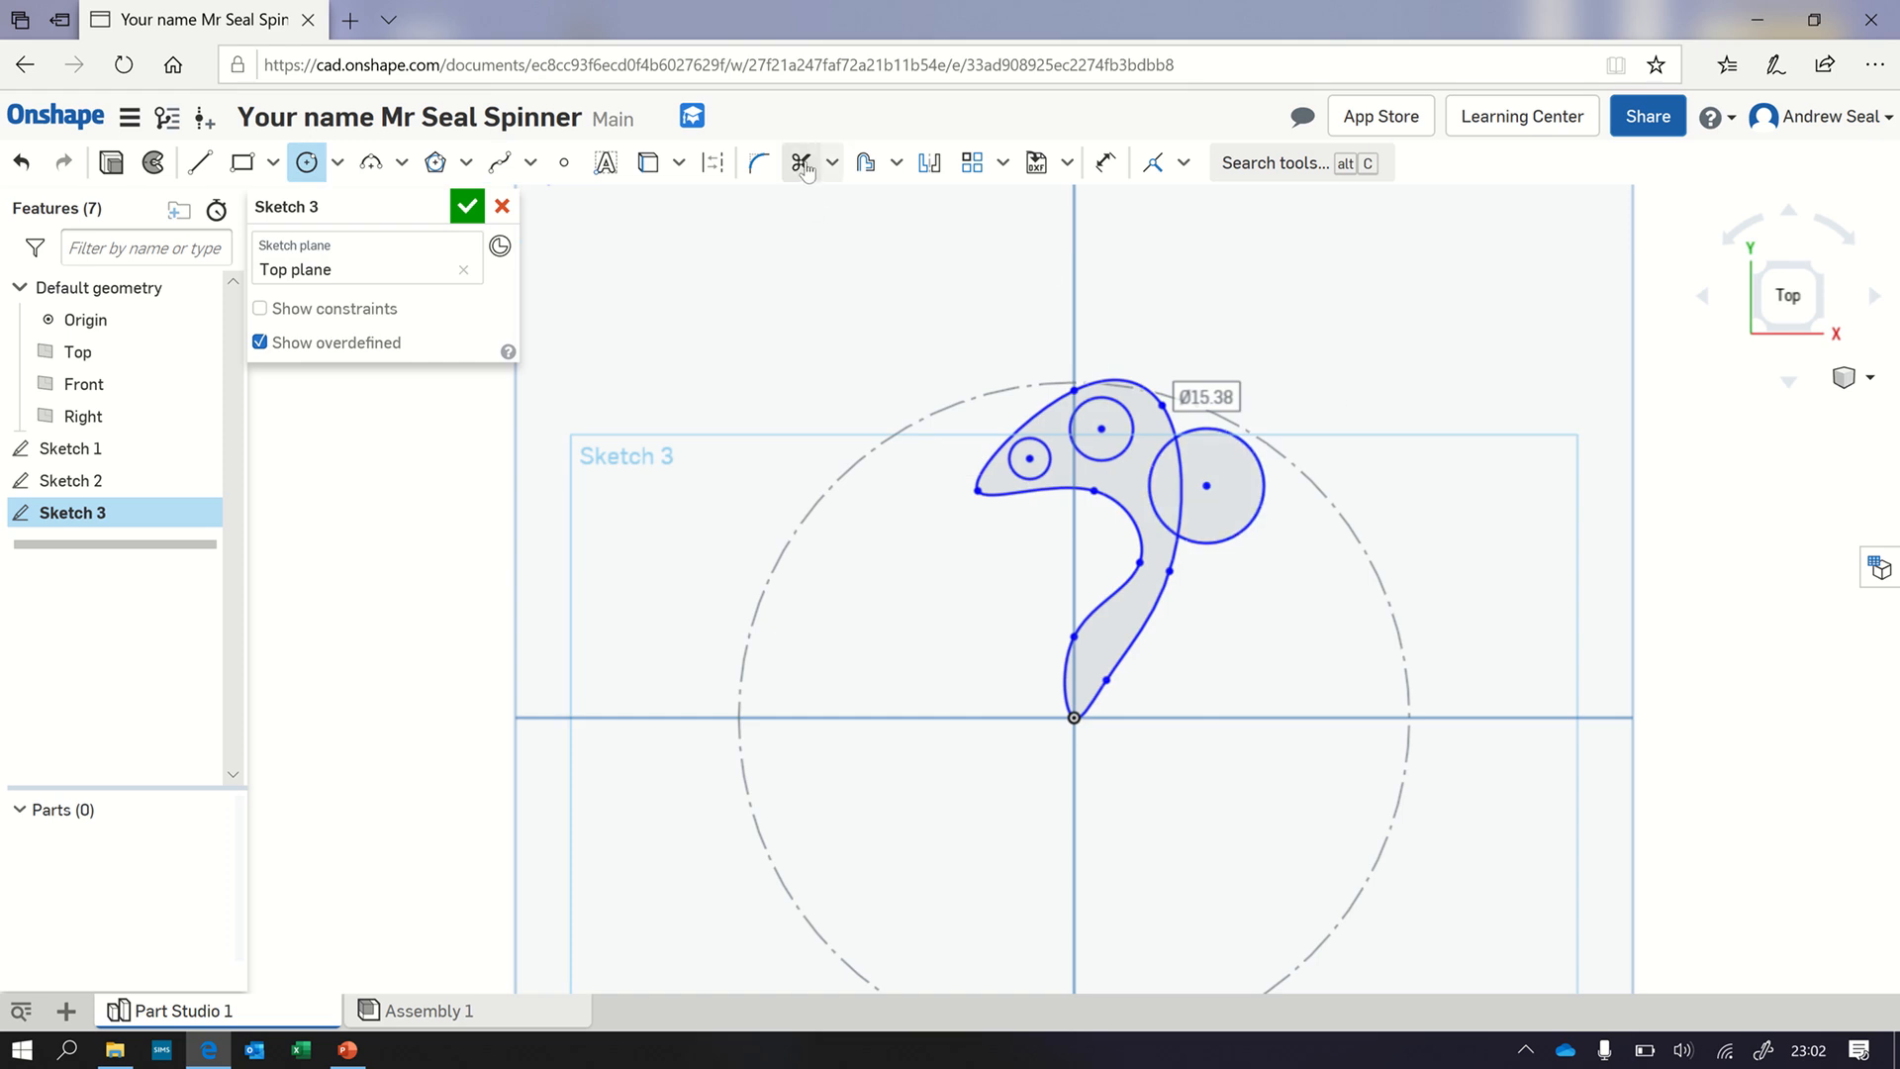
pyautogui.click(800, 163)
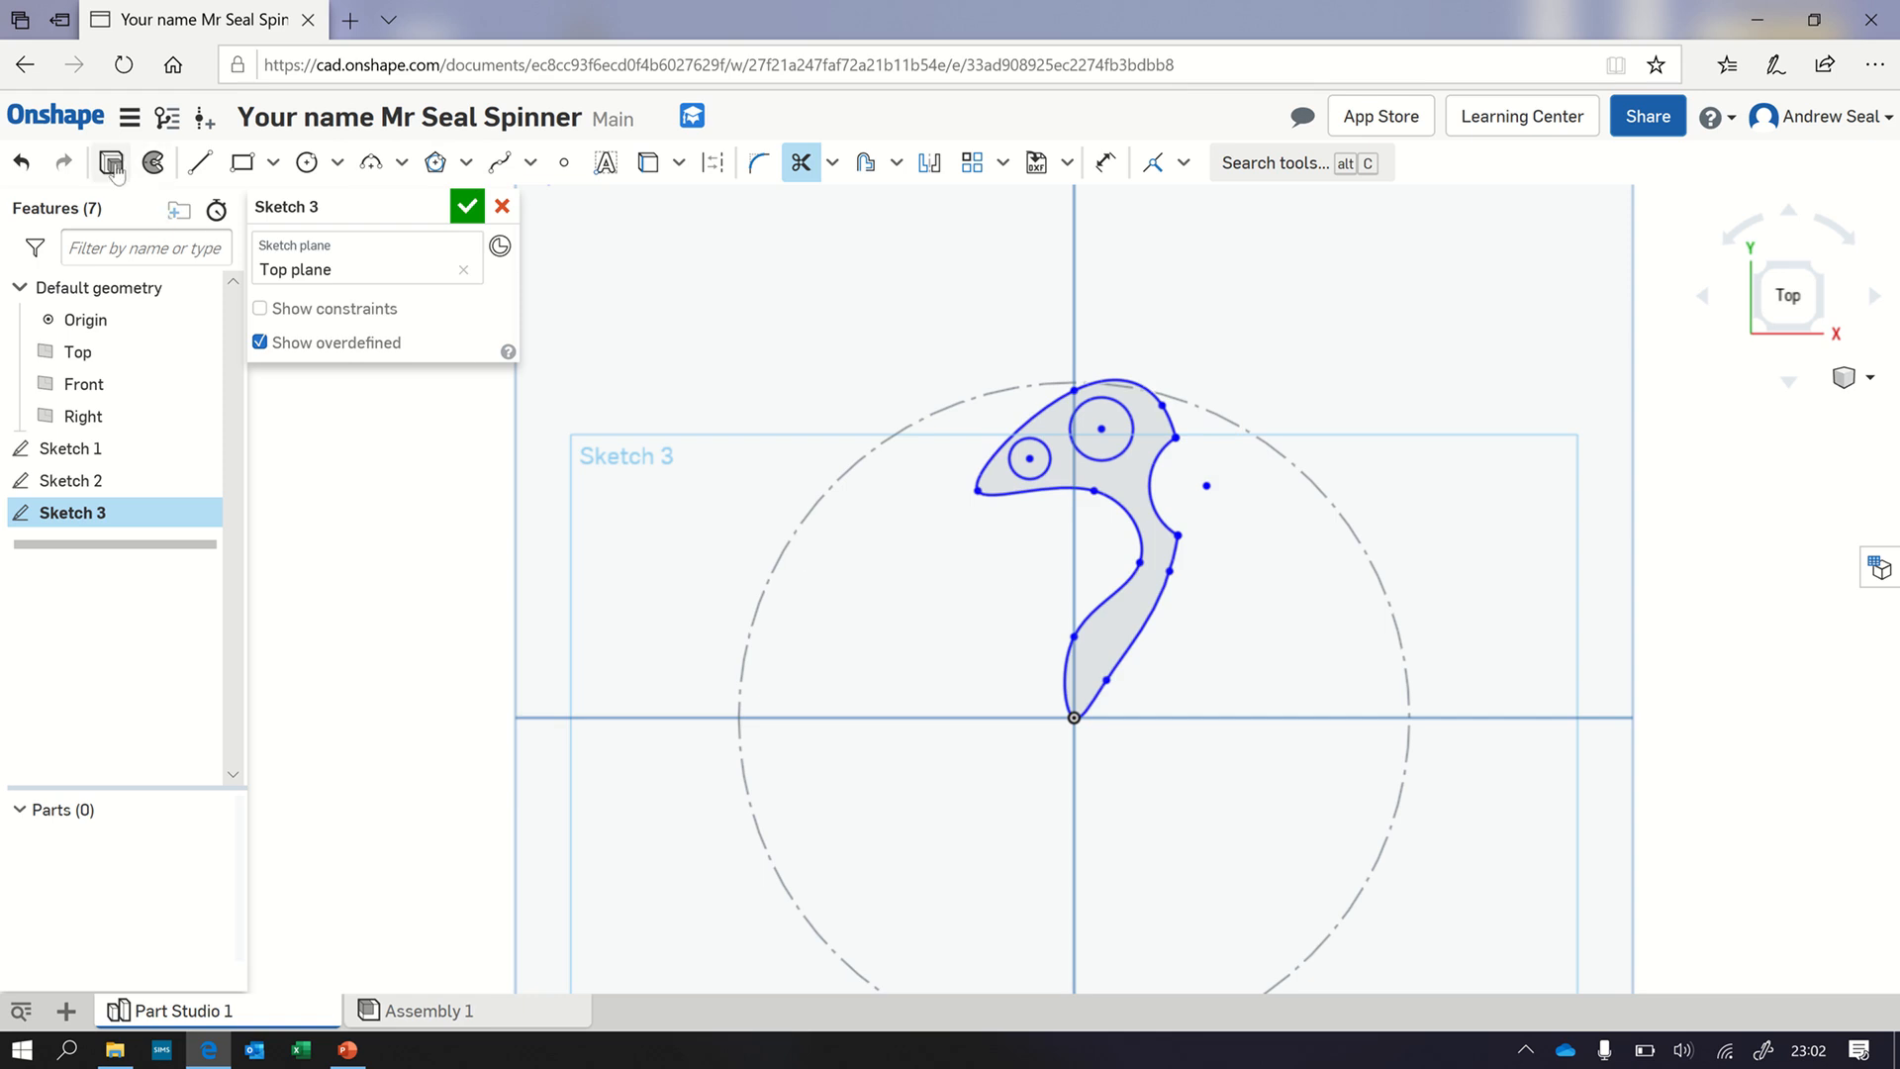
# Step: Extrude the arm sketch 7 mm into solid Part 1 with both holes passing through
pyautogui.click(467, 203)
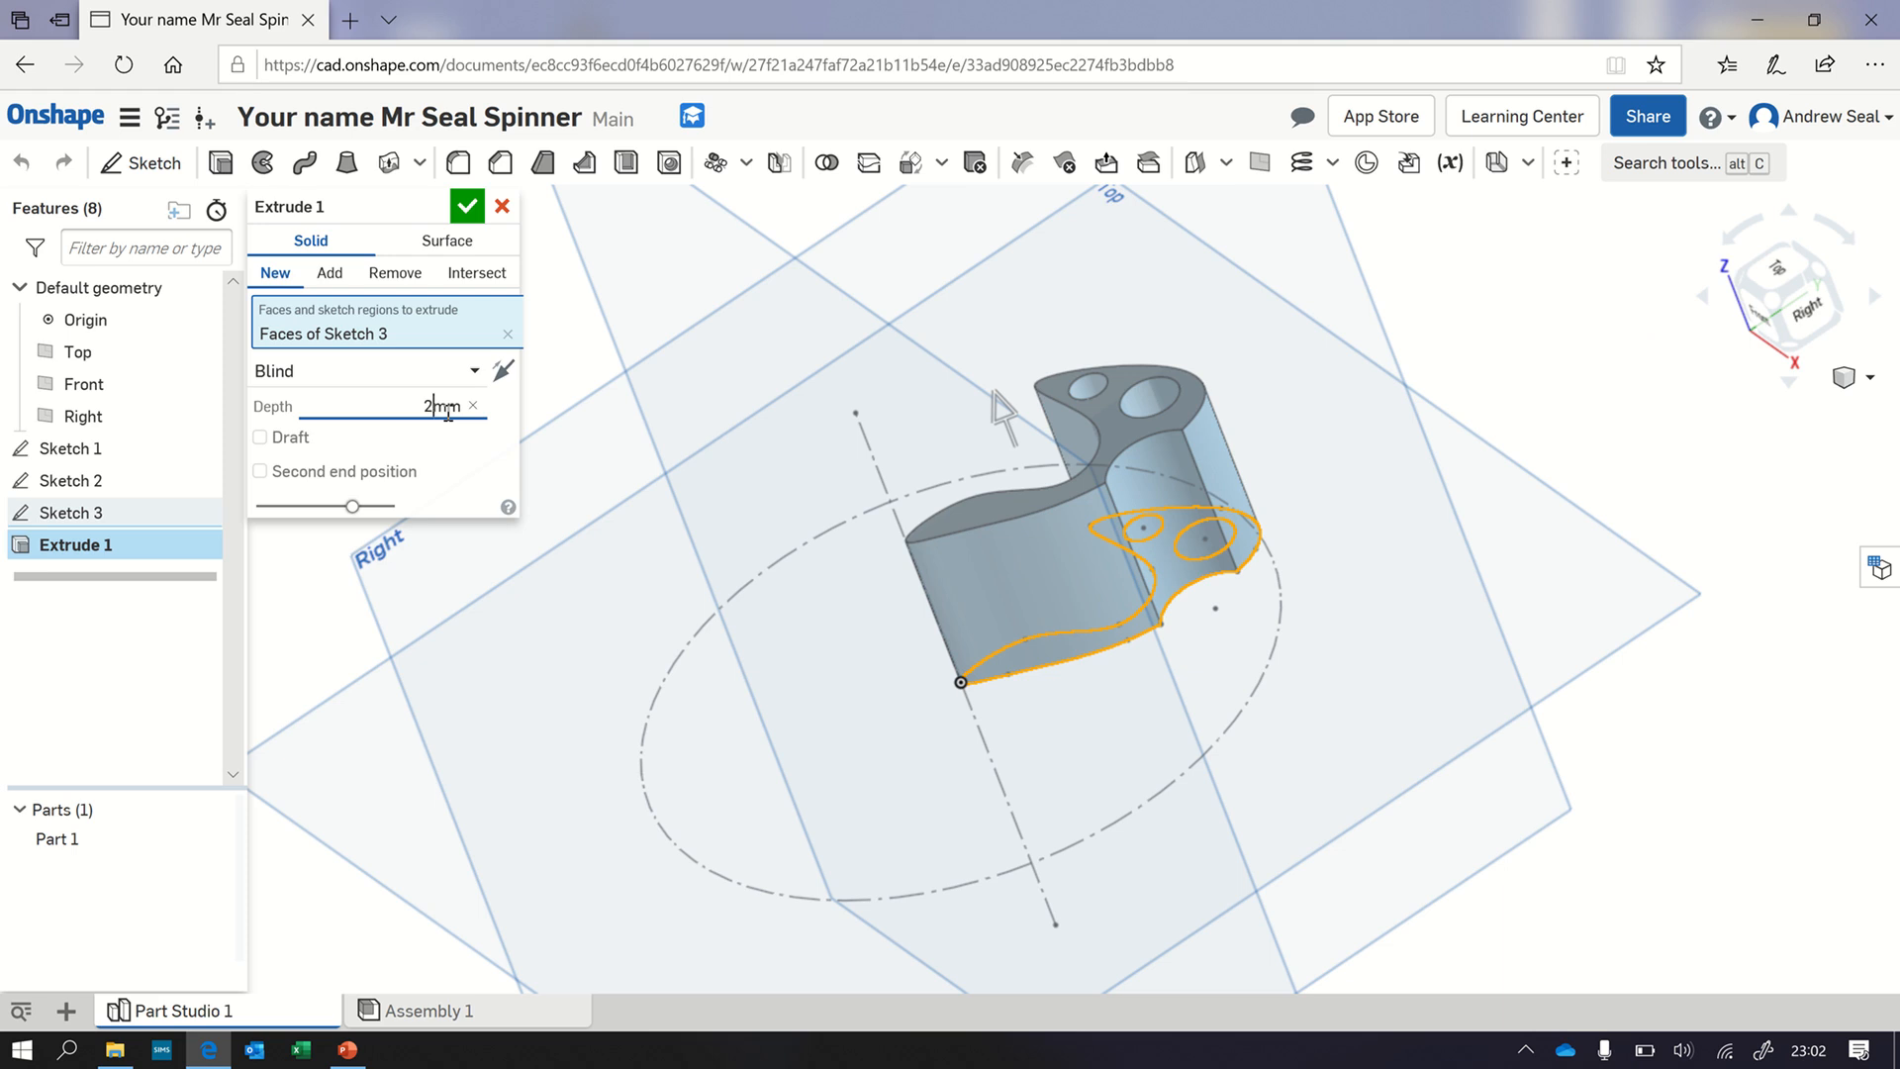
pyautogui.write('7')
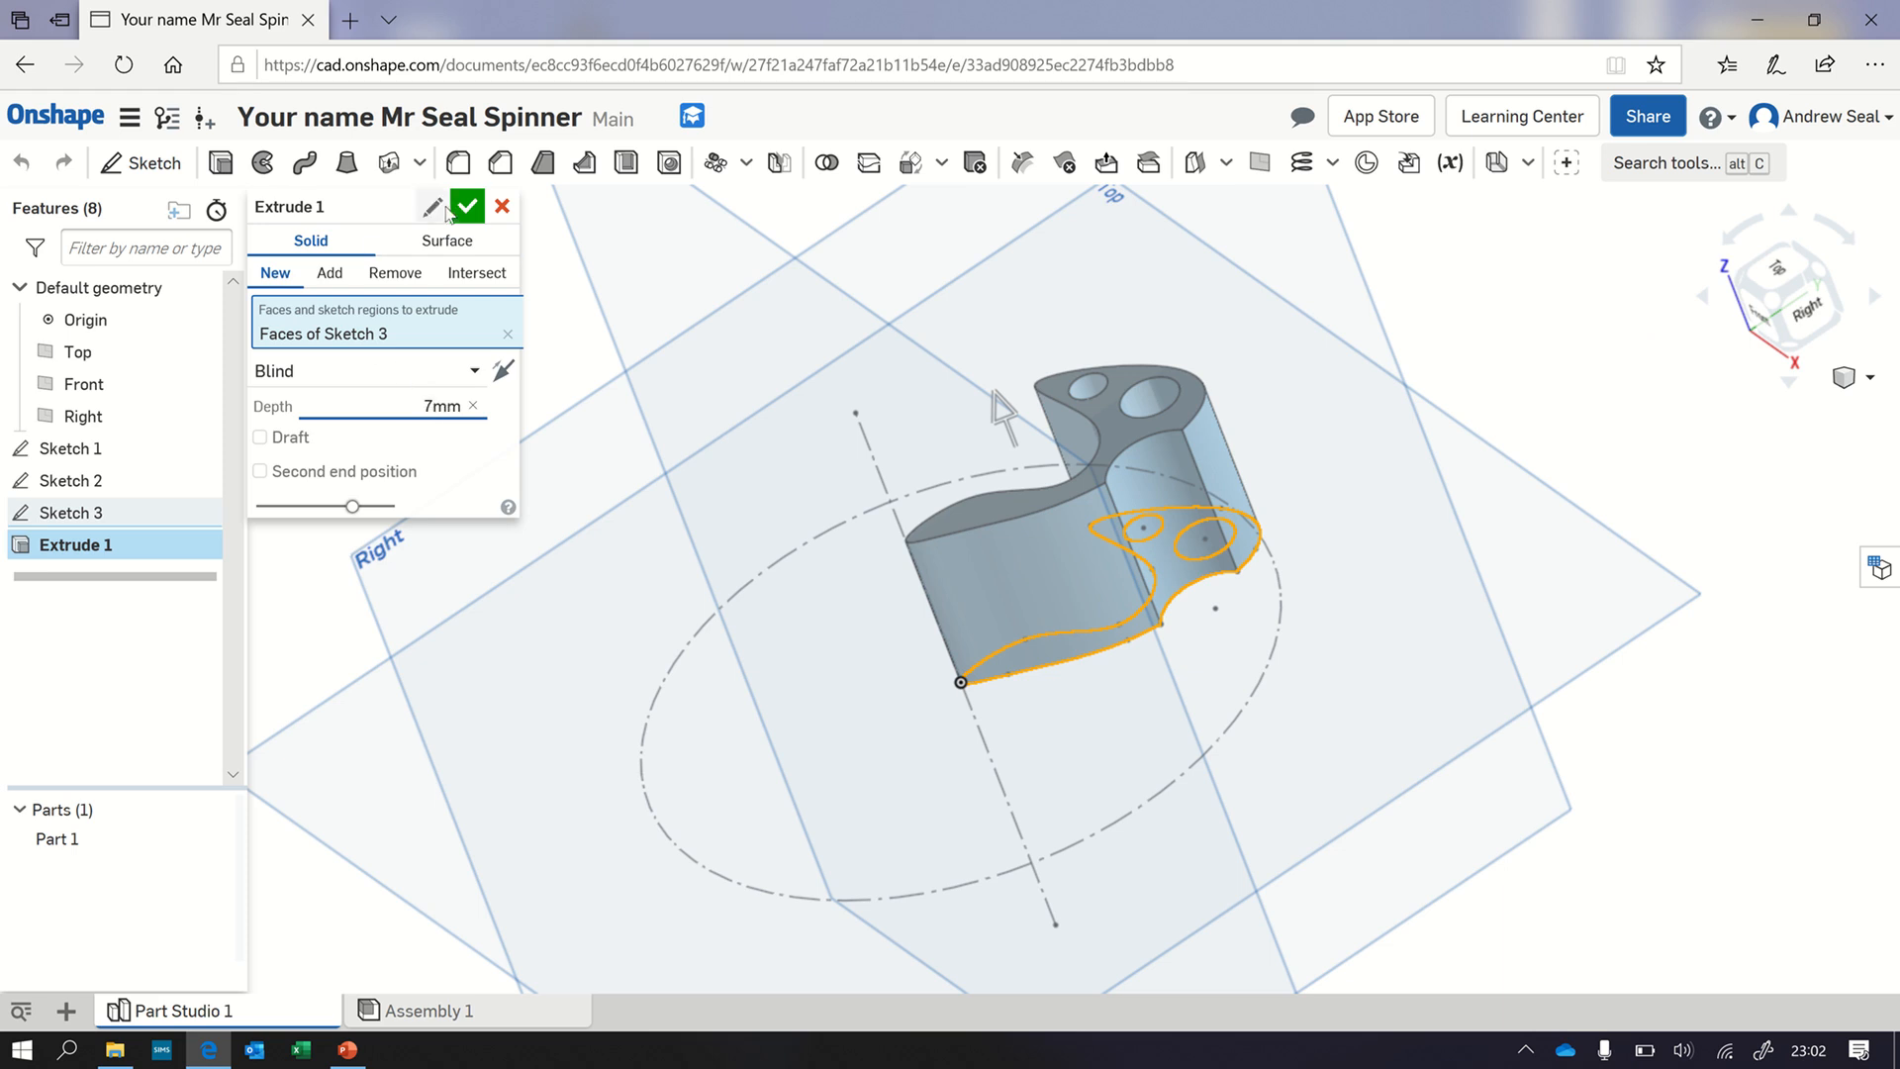
pyautogui.click(468, 206)
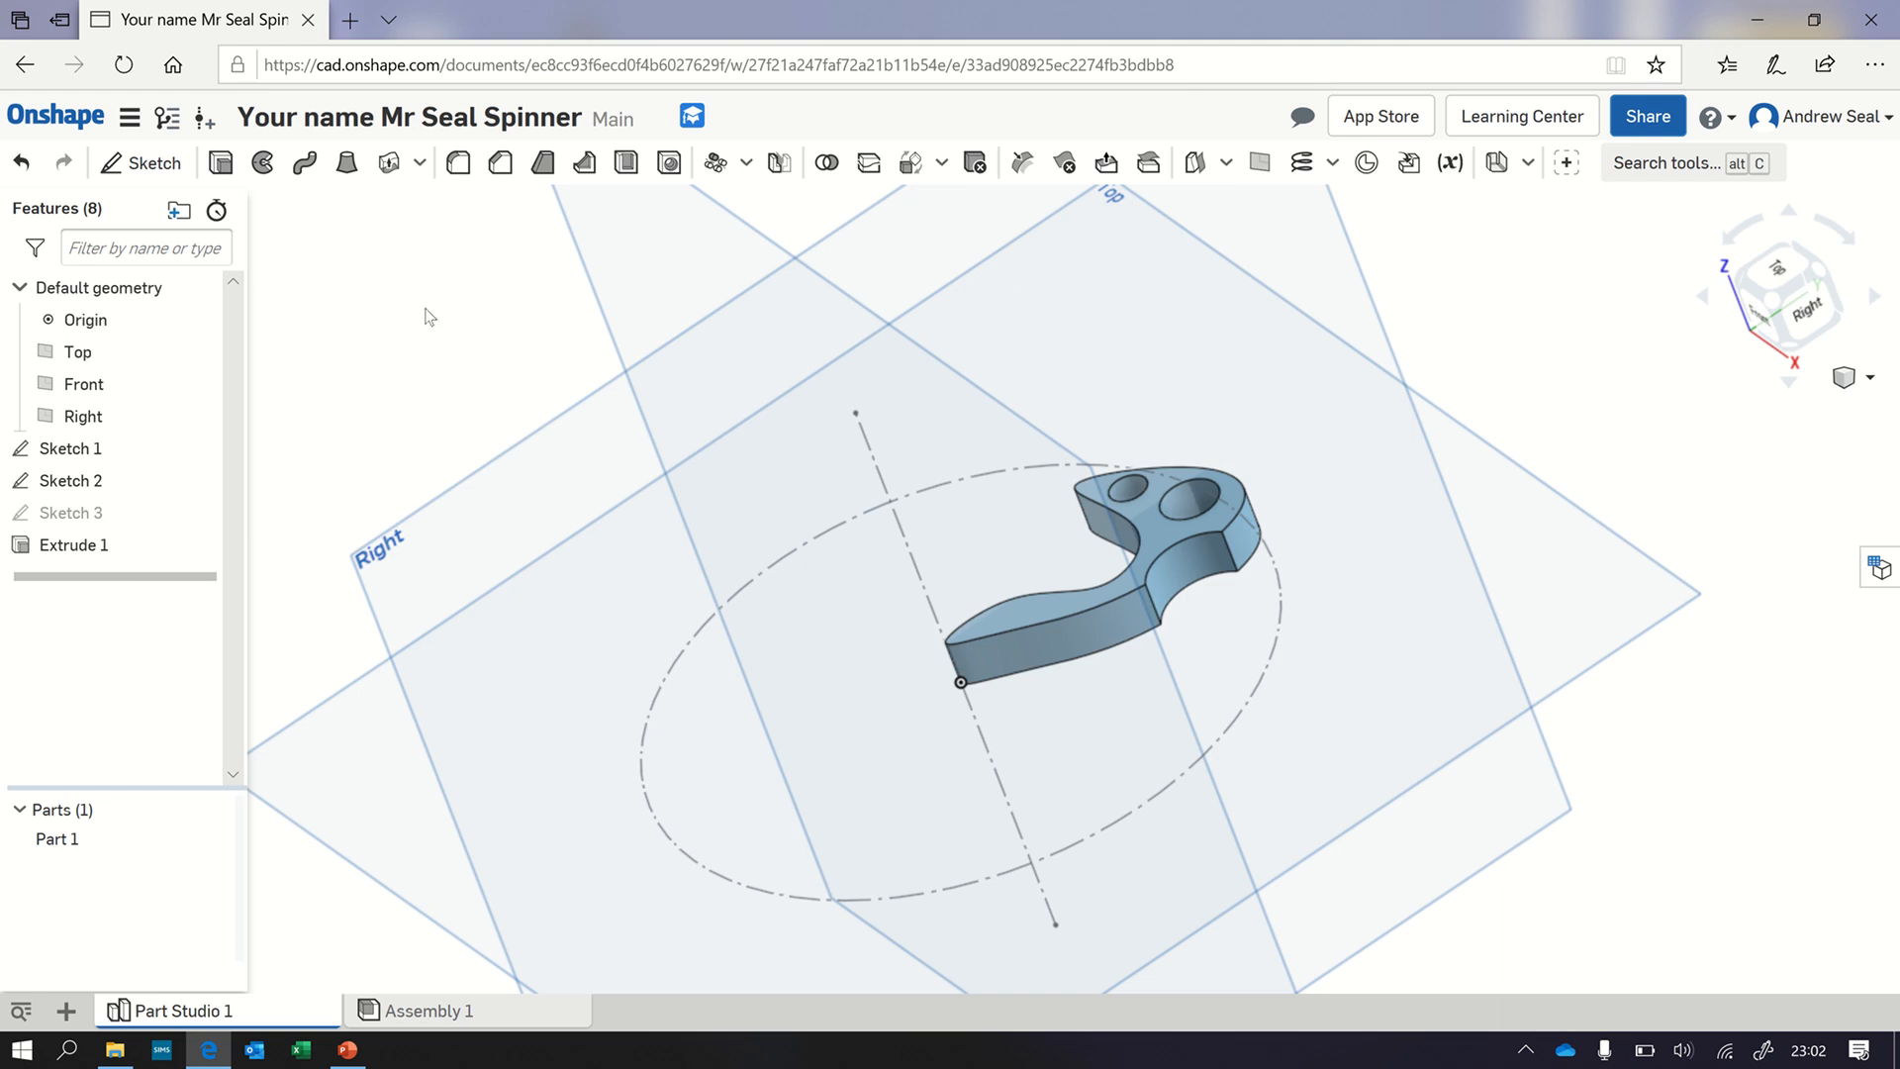
pyautogui.moveTo(374, 315)
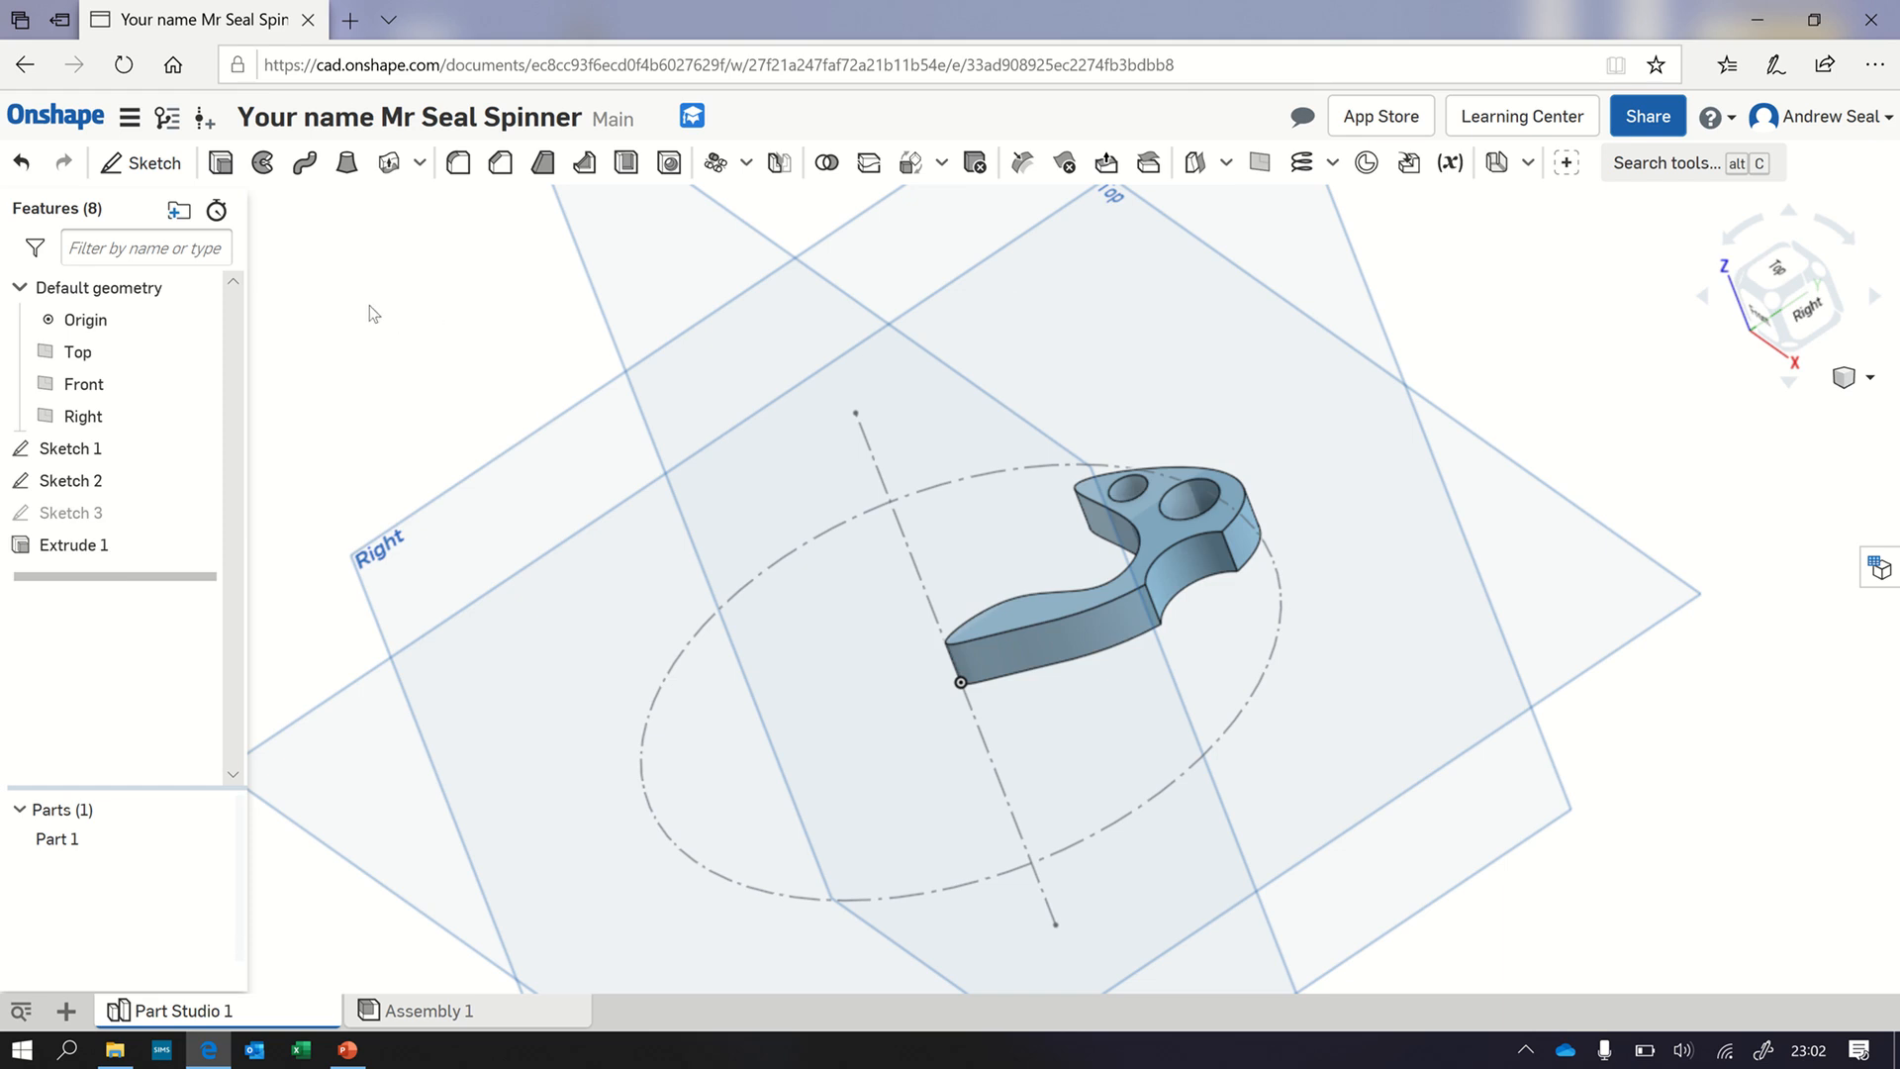